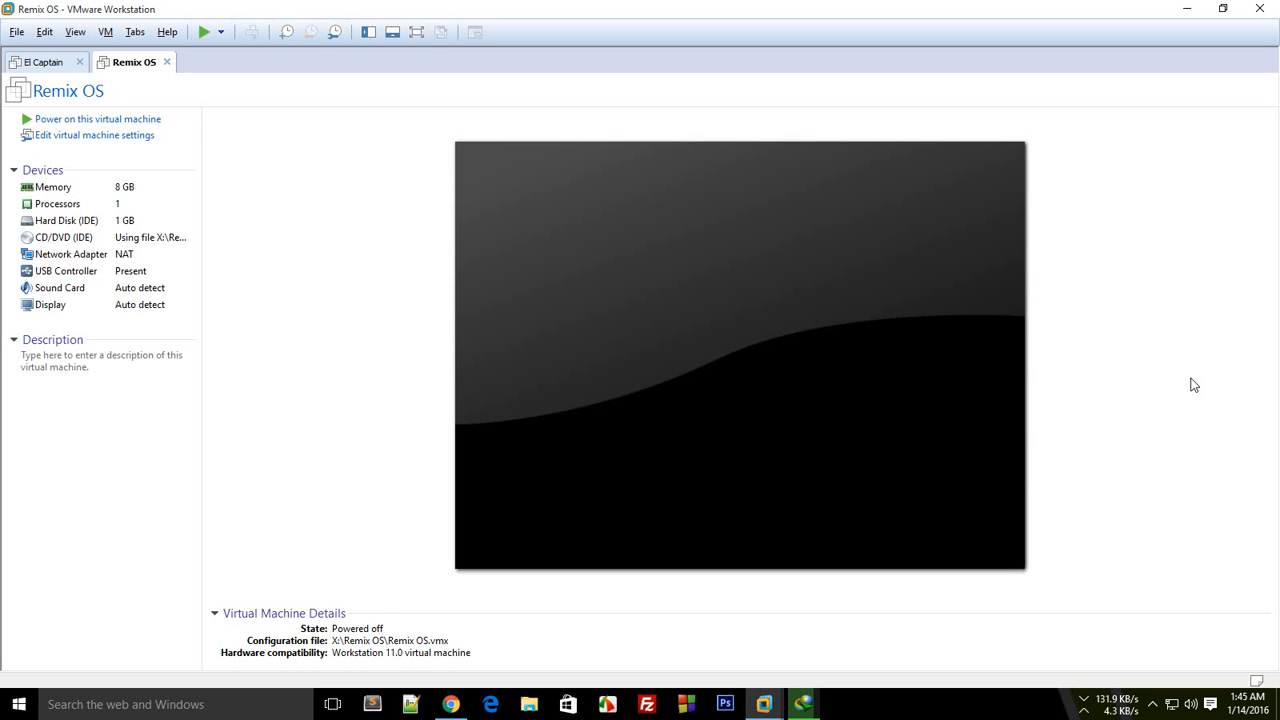
{"action": "mouse_move", "coordinate": [248, 120]}
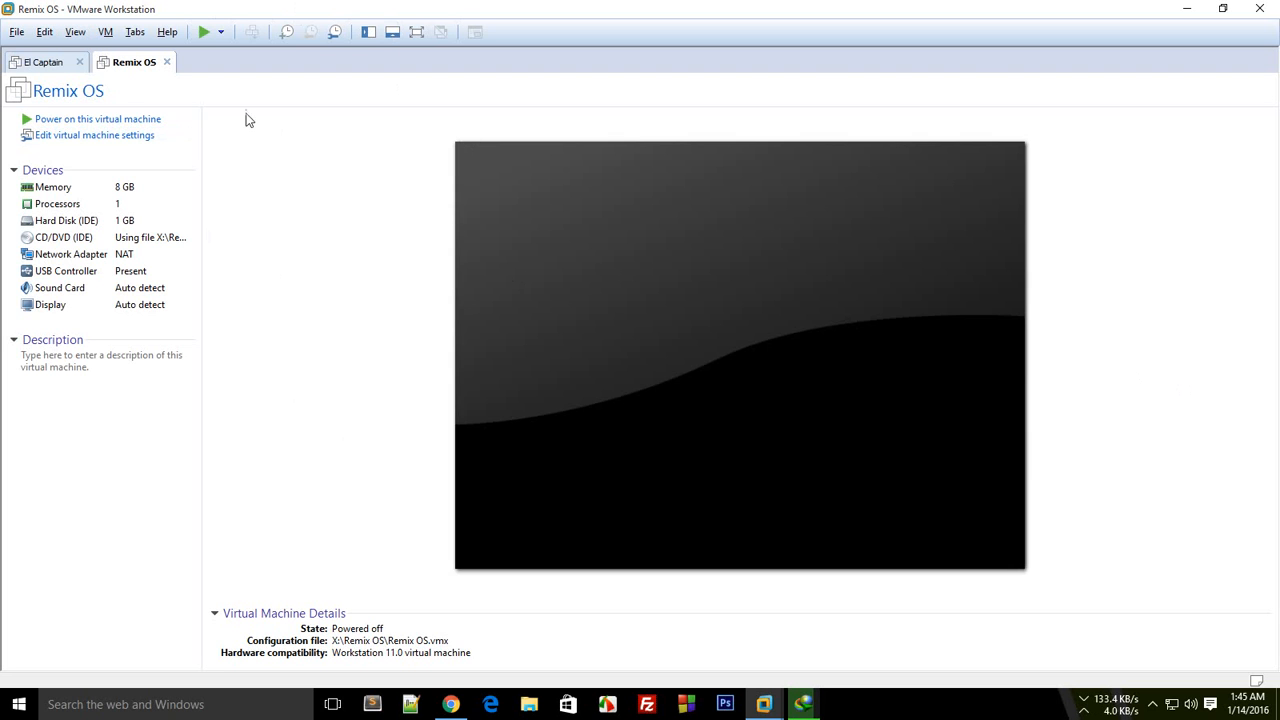
{"action": "mouse_move", "coordinate": [182, 80]}
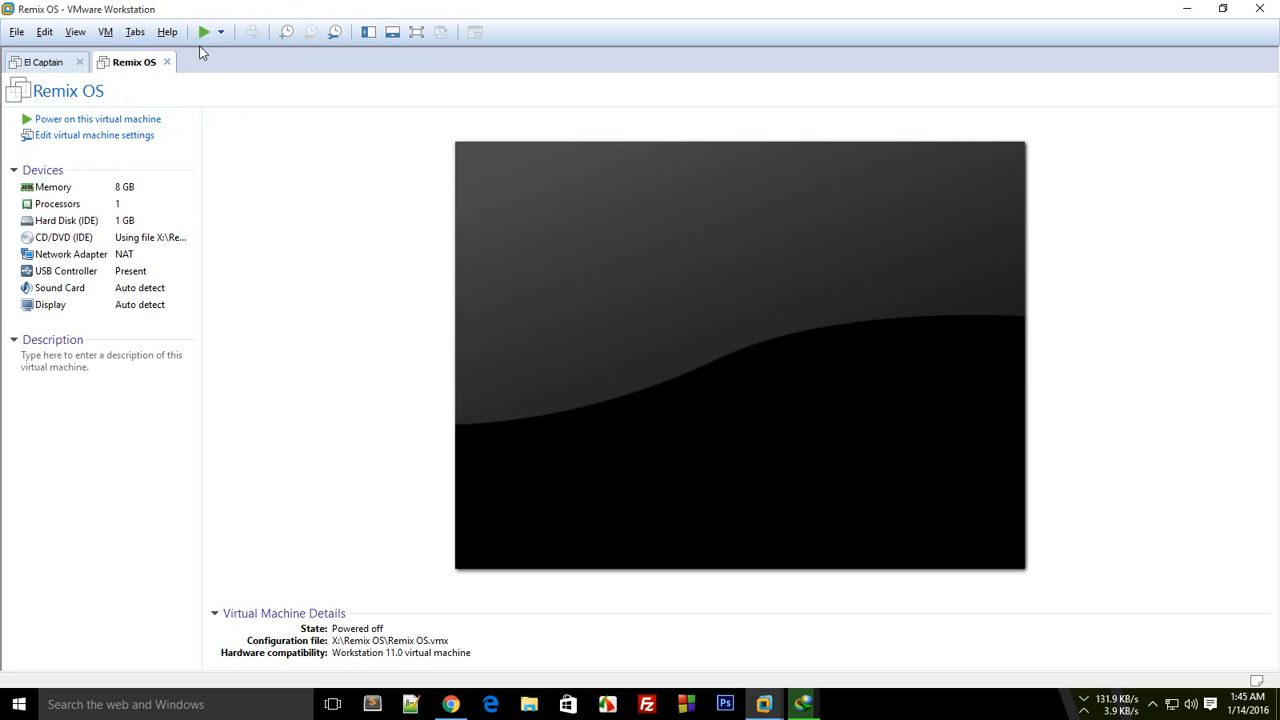
- Power on the Remix OS virtual machine so the Android-x86 boot menu appears
{"action": "left_click", "coordinate": [204, 32]}
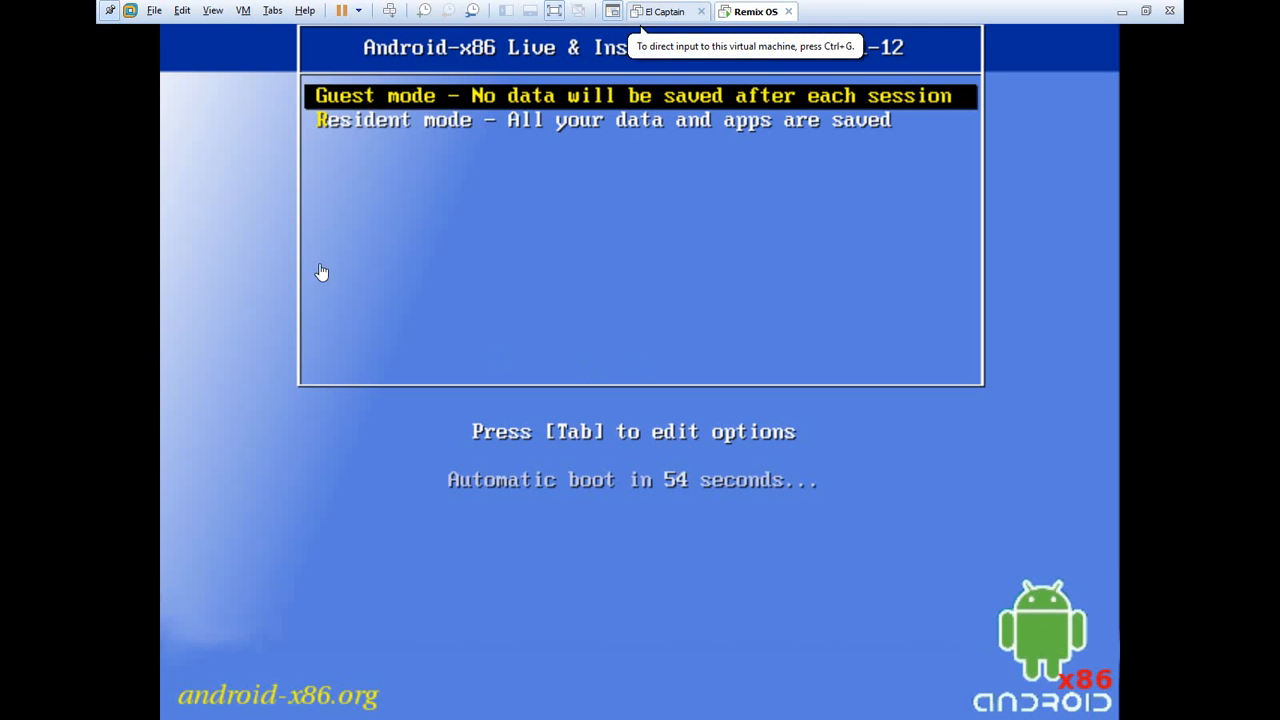
- In Preferences > Display, set full screen to 'Stretch guest (no resolution change)' and confirm
{"action": "left_click", "coordinate": [212, 12]}
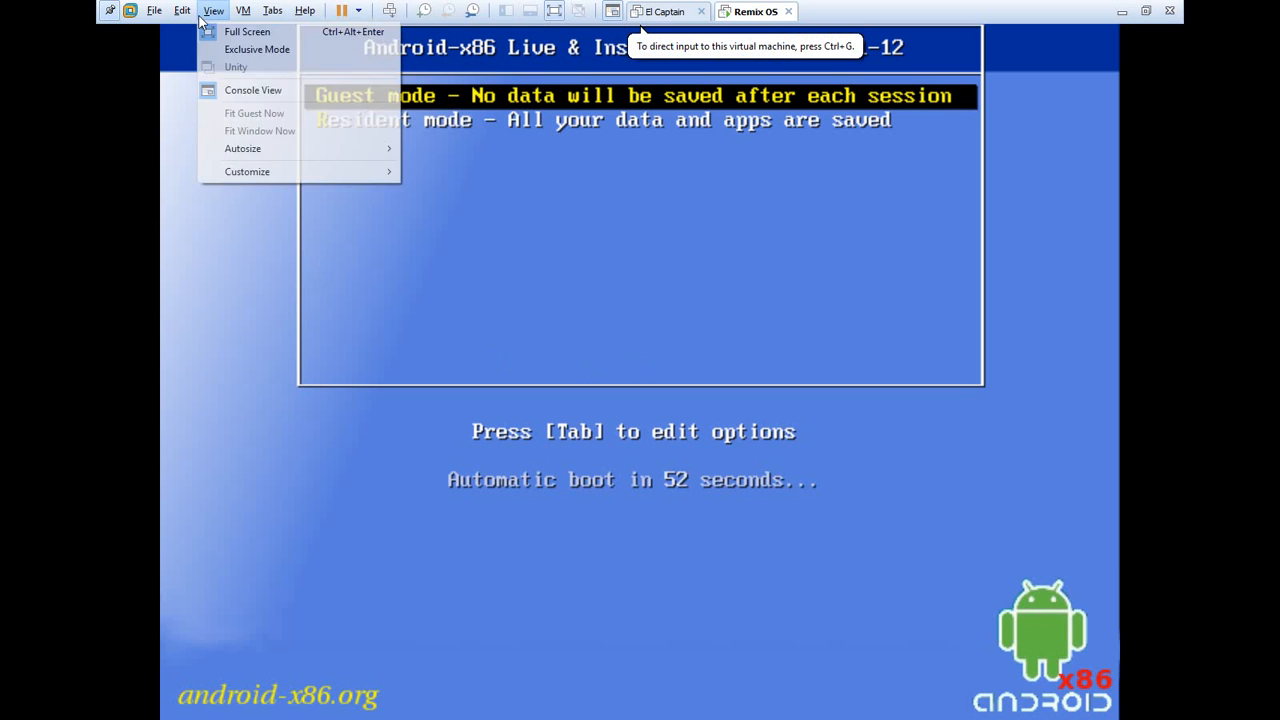
{"action": "left_click", "coordinate": [182, 10]}
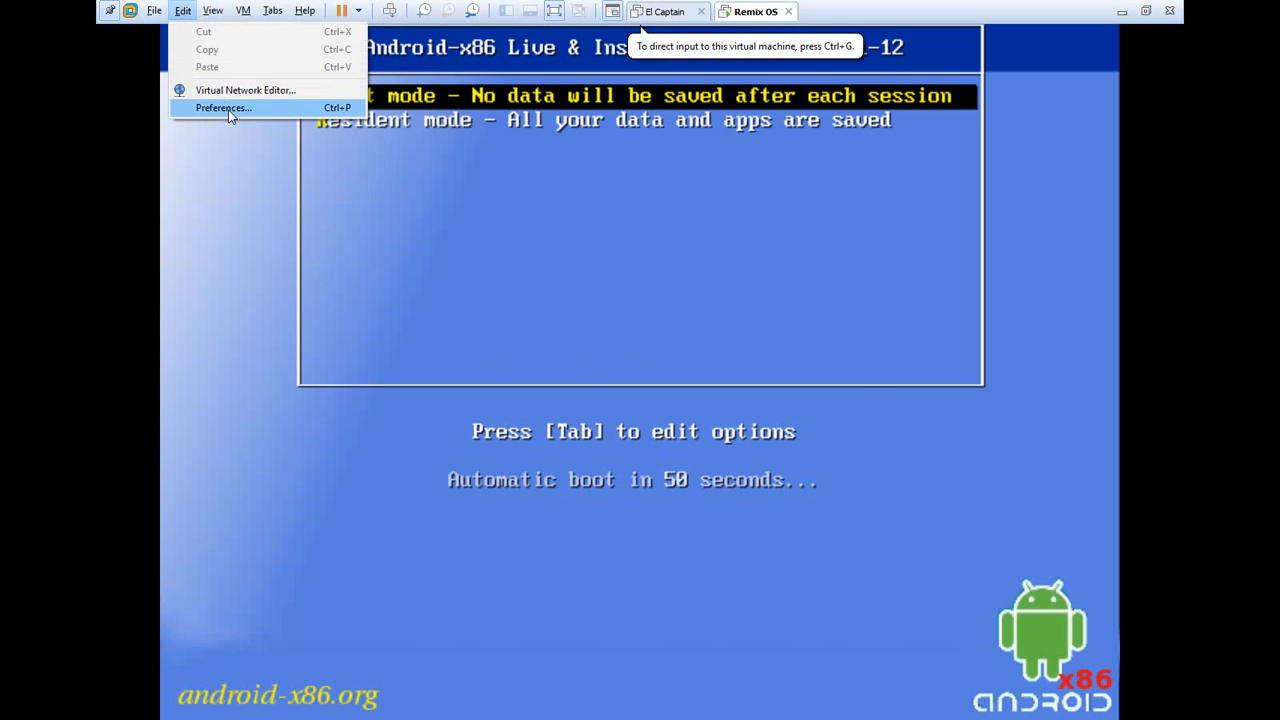
{"action": "left_click", "coordinate": [224, 108]}
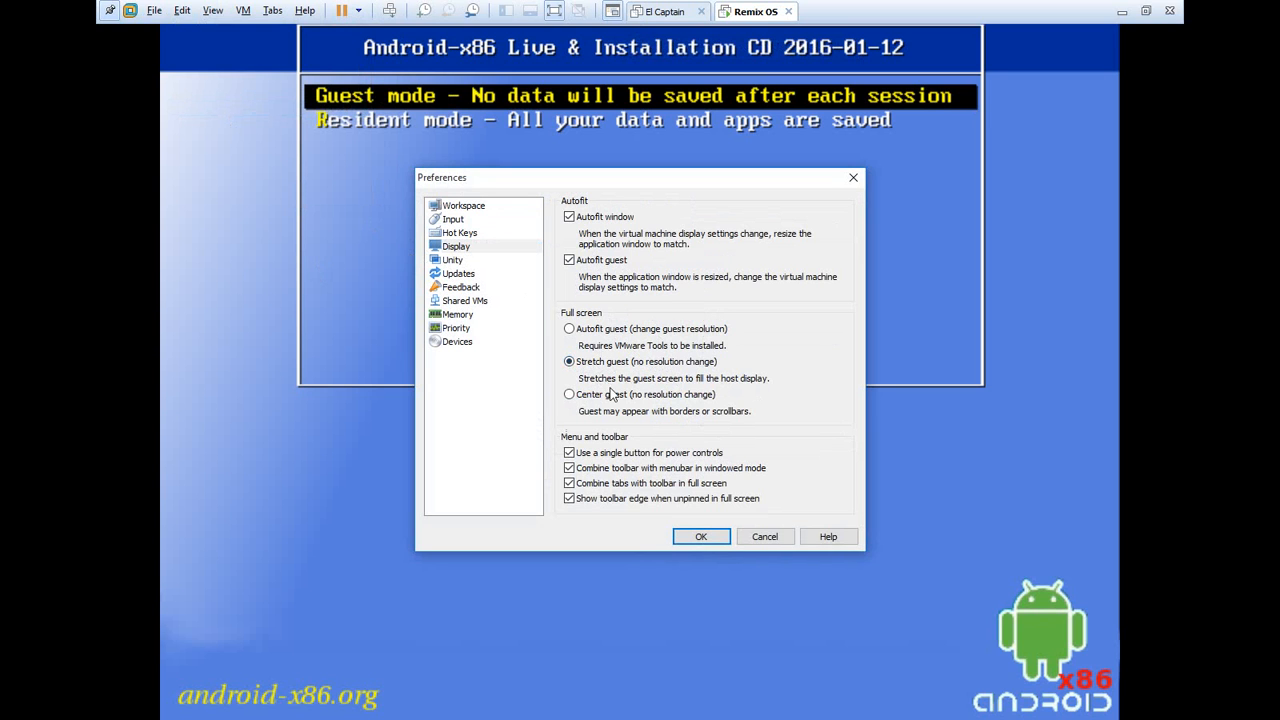
{"action": "left_click", "coordinate": [568, 328]}
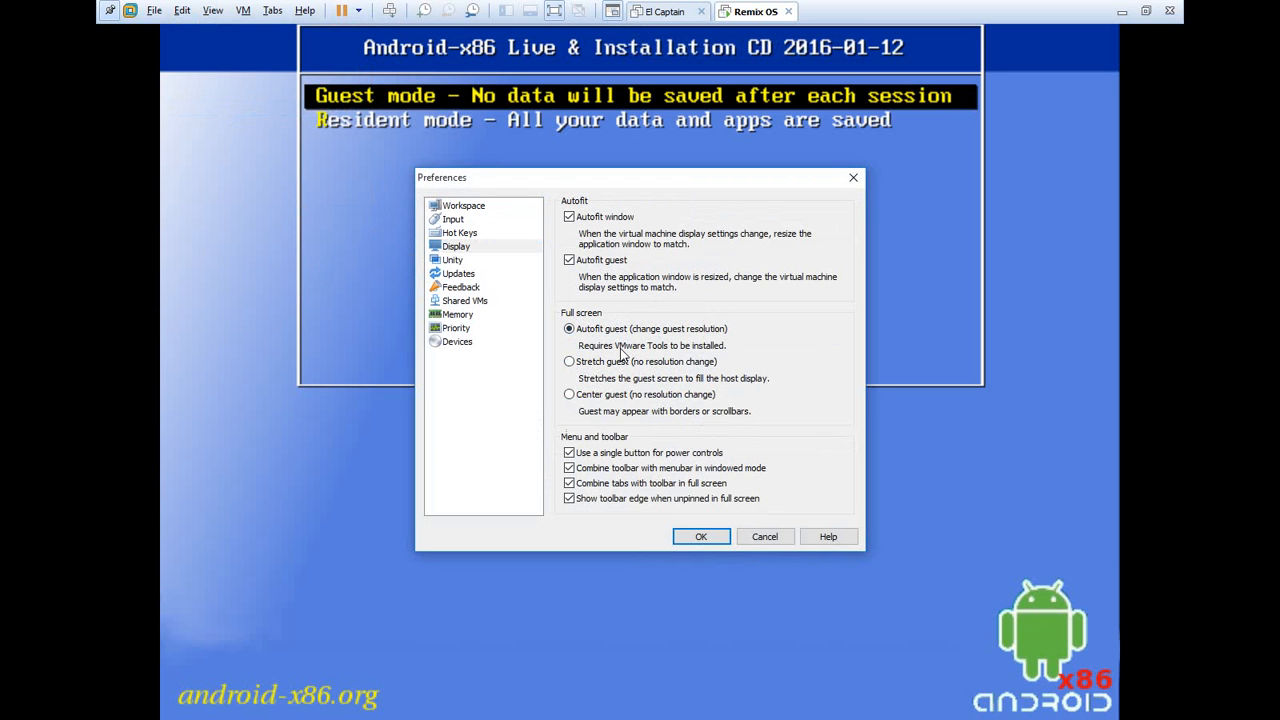
{"action": "mouse_move", "coordinate": [568, 348]}
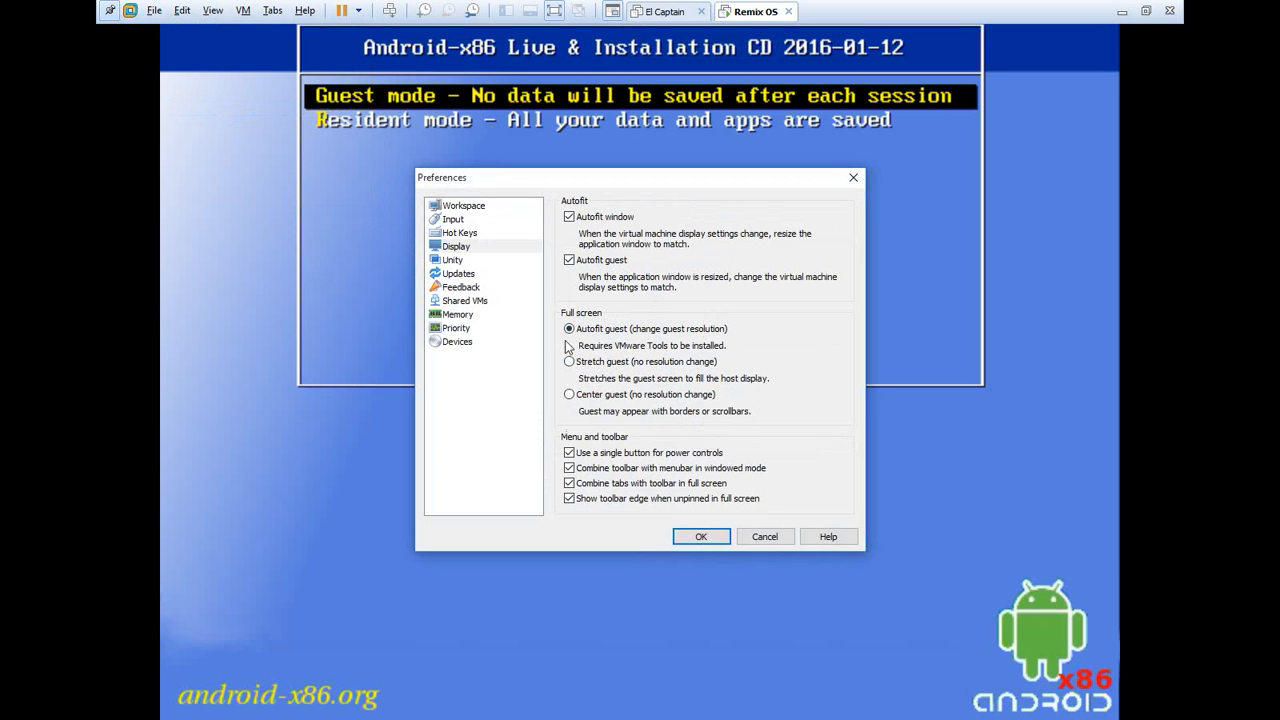
{"action": "left_click", "coordinate": [568, 360]}
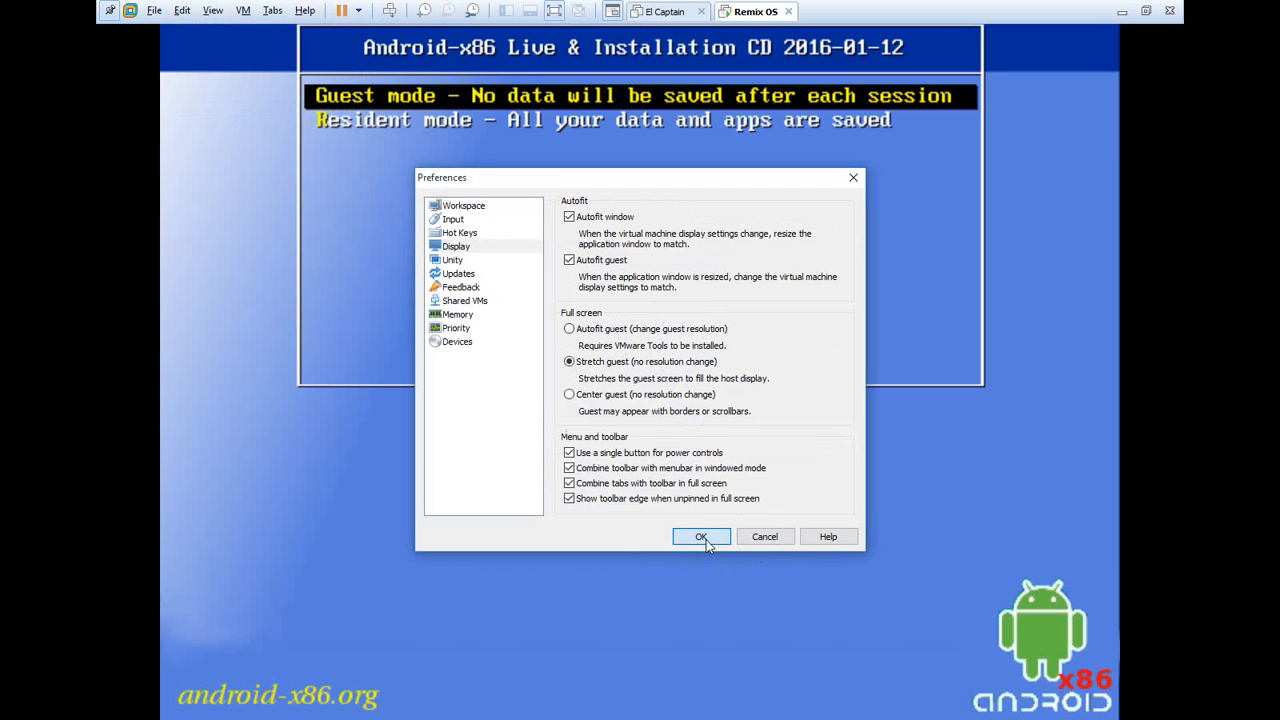
{"action": "left_click", "coordinate": [700, 536]}
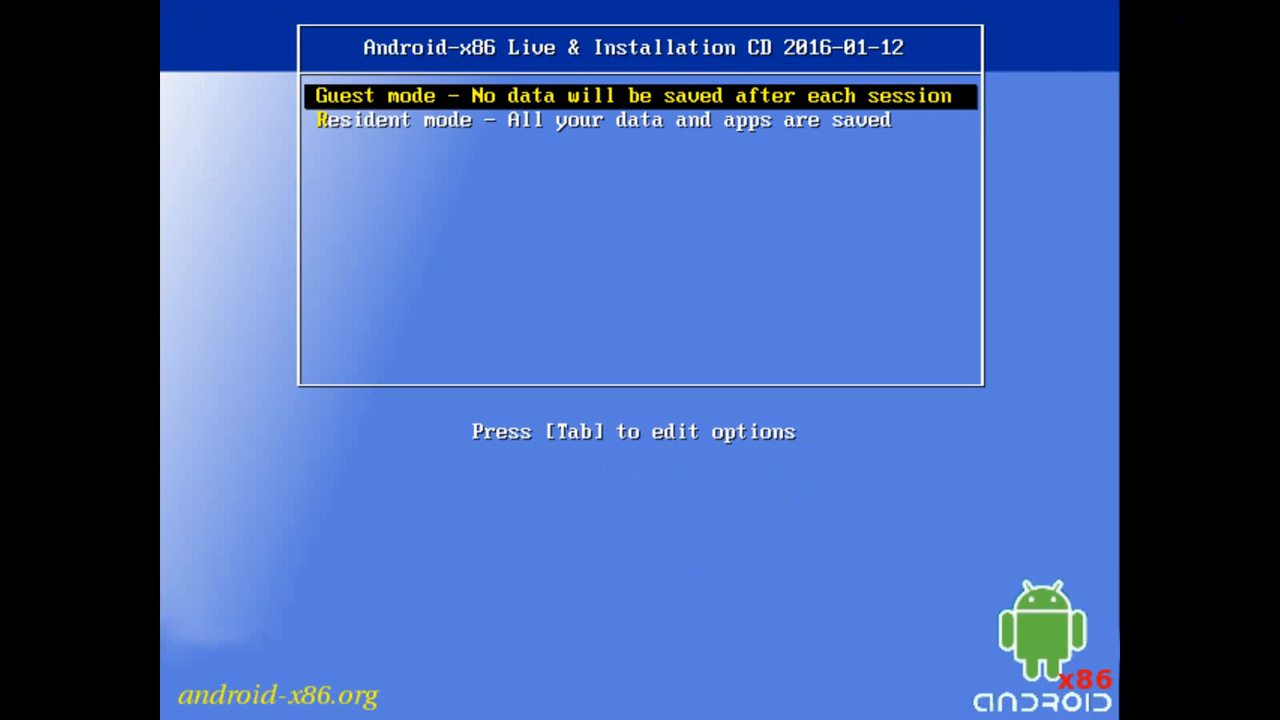
- Append UVESA_MODE=1280x720 to the guest-mode kernel command line and boot Remix OS
{"action": "key", "text": "Tab"}
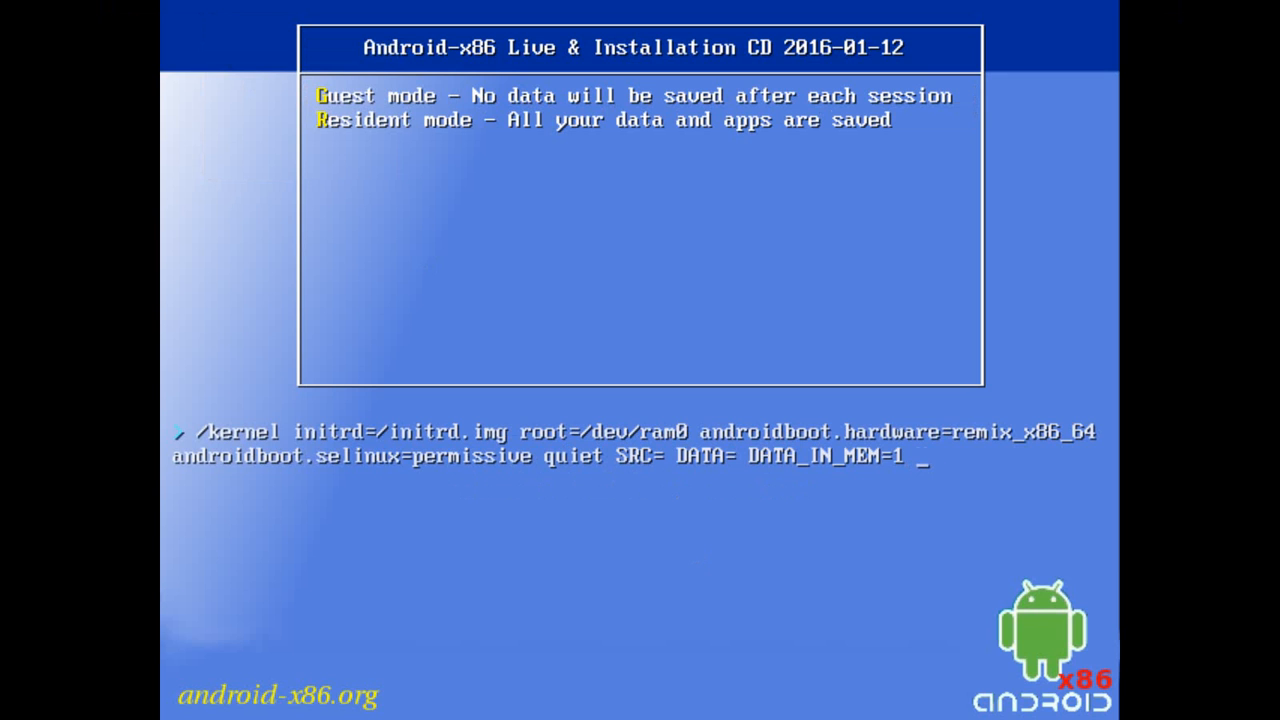
{"action": "type", "text": "UVESA_MODE=WIDT"}
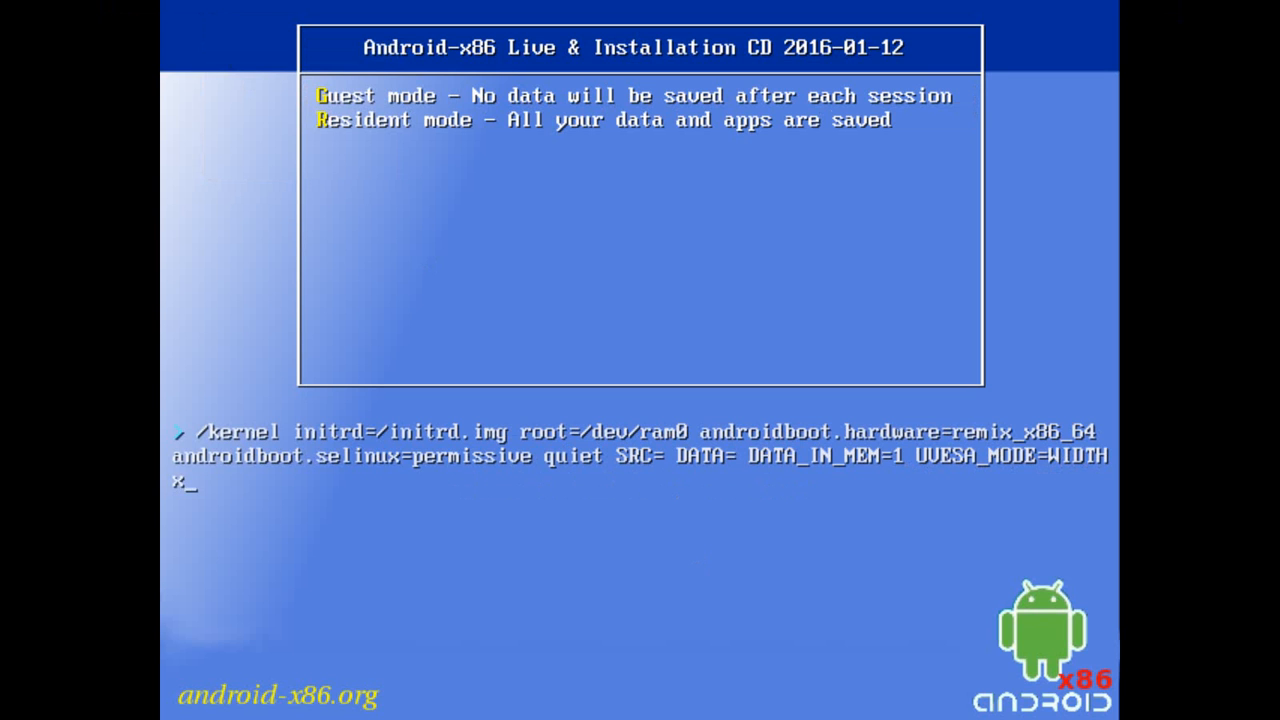
{"action": "type", "text": "HEIGHT"}
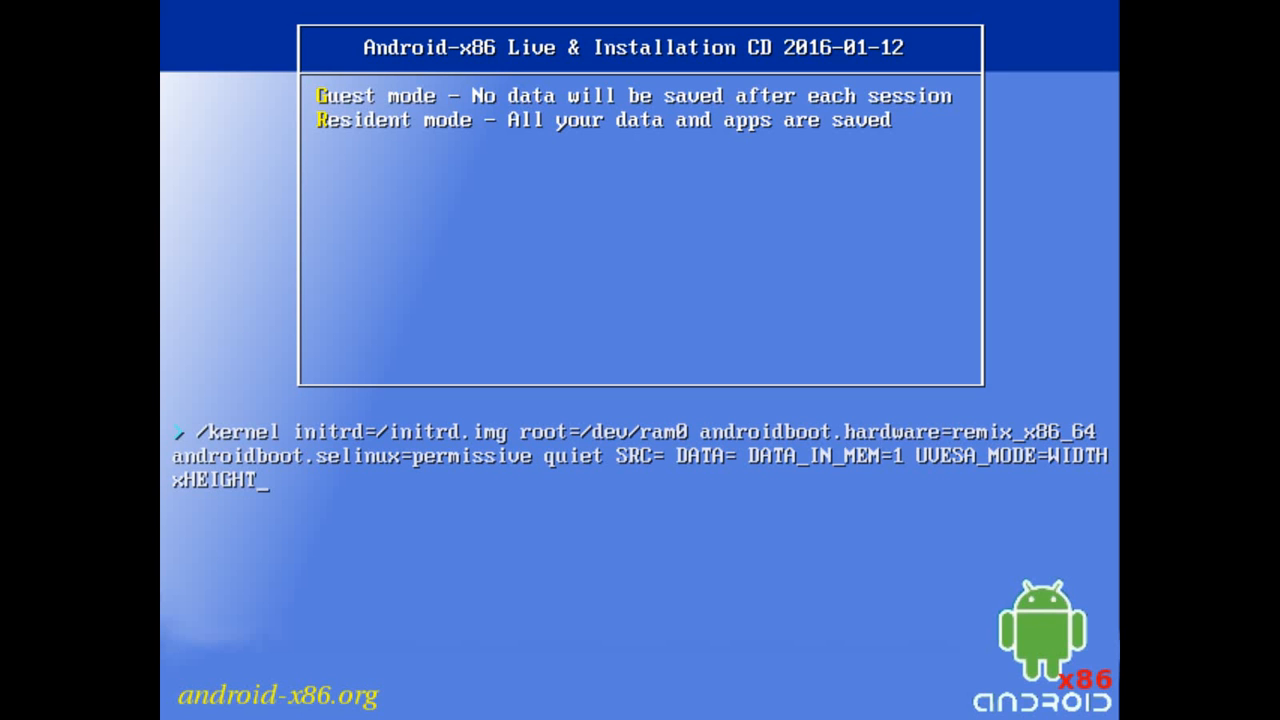
{"action": "key", "text": "Backspace"}
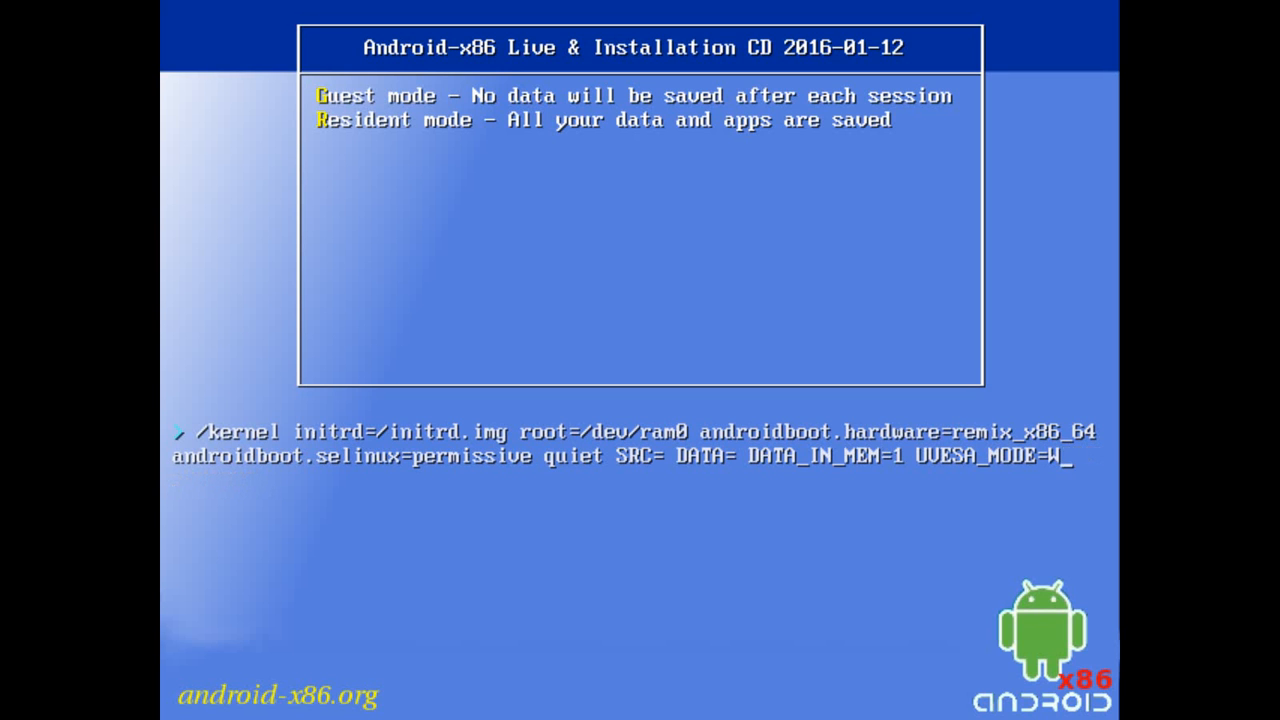
{"action": "key", "text": "BackSpace"}
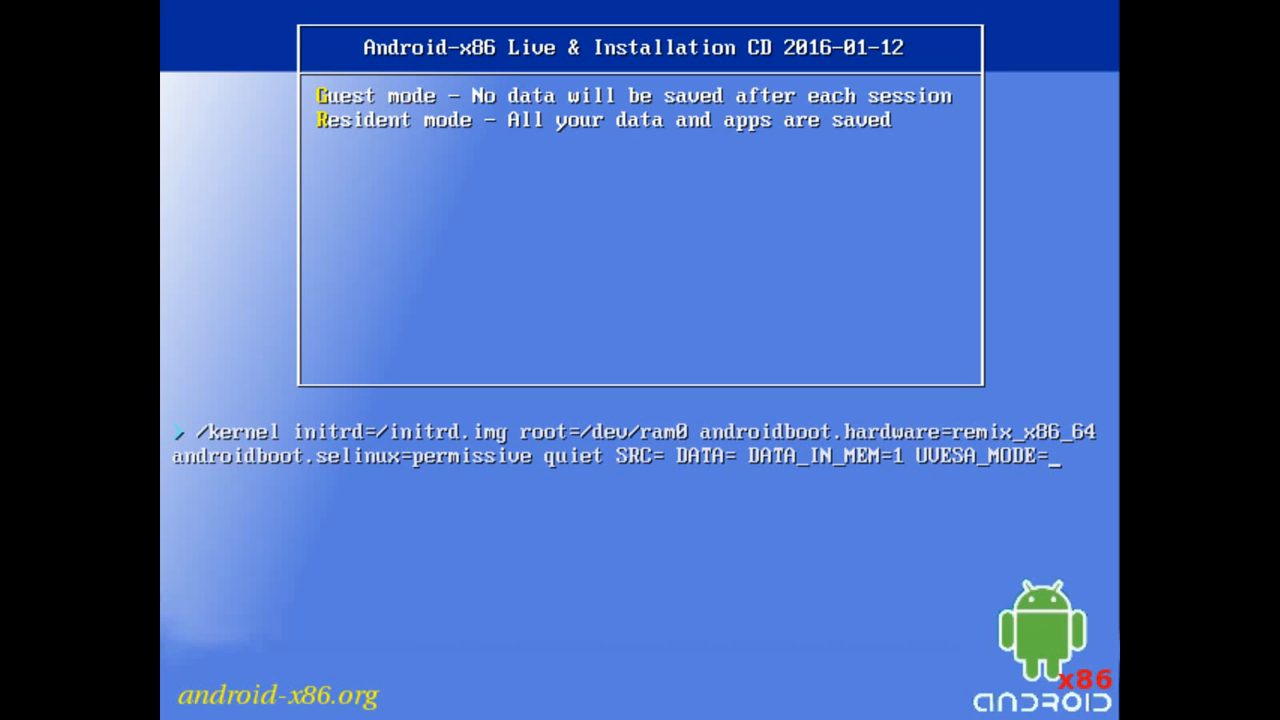
{"action": "type", "text": "1280"}
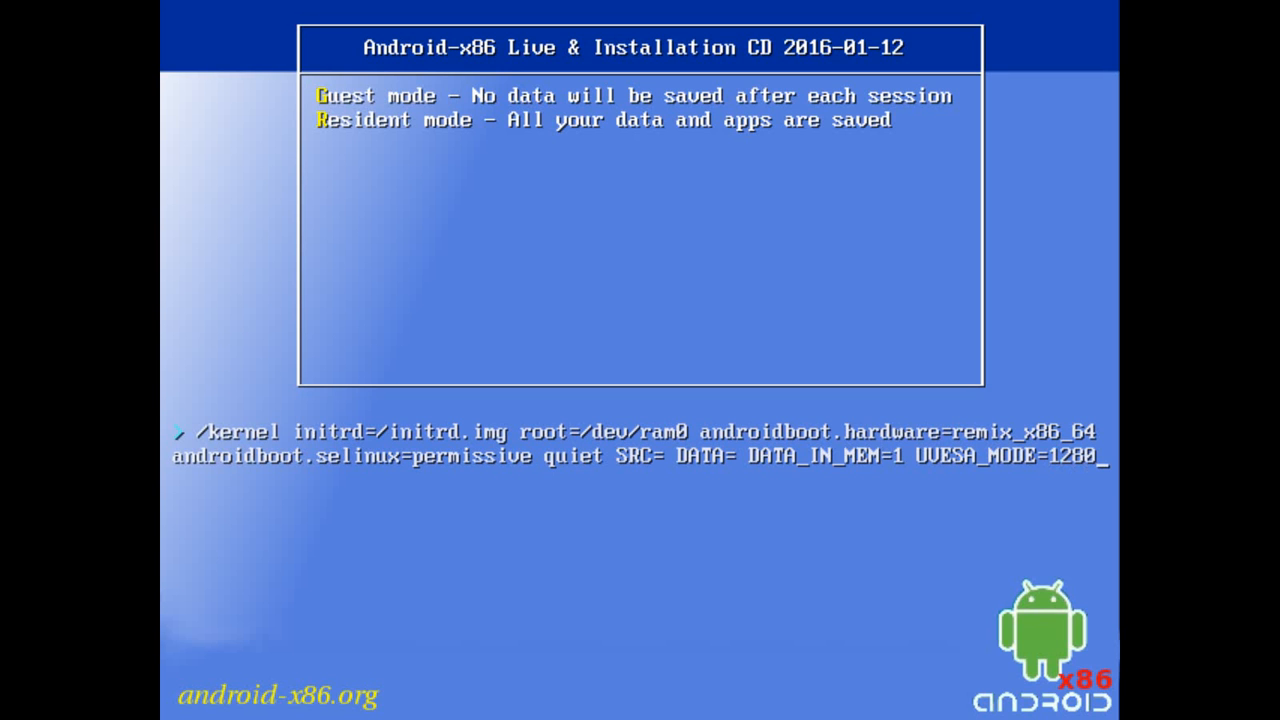
{"action": "type", "text": "x720"}
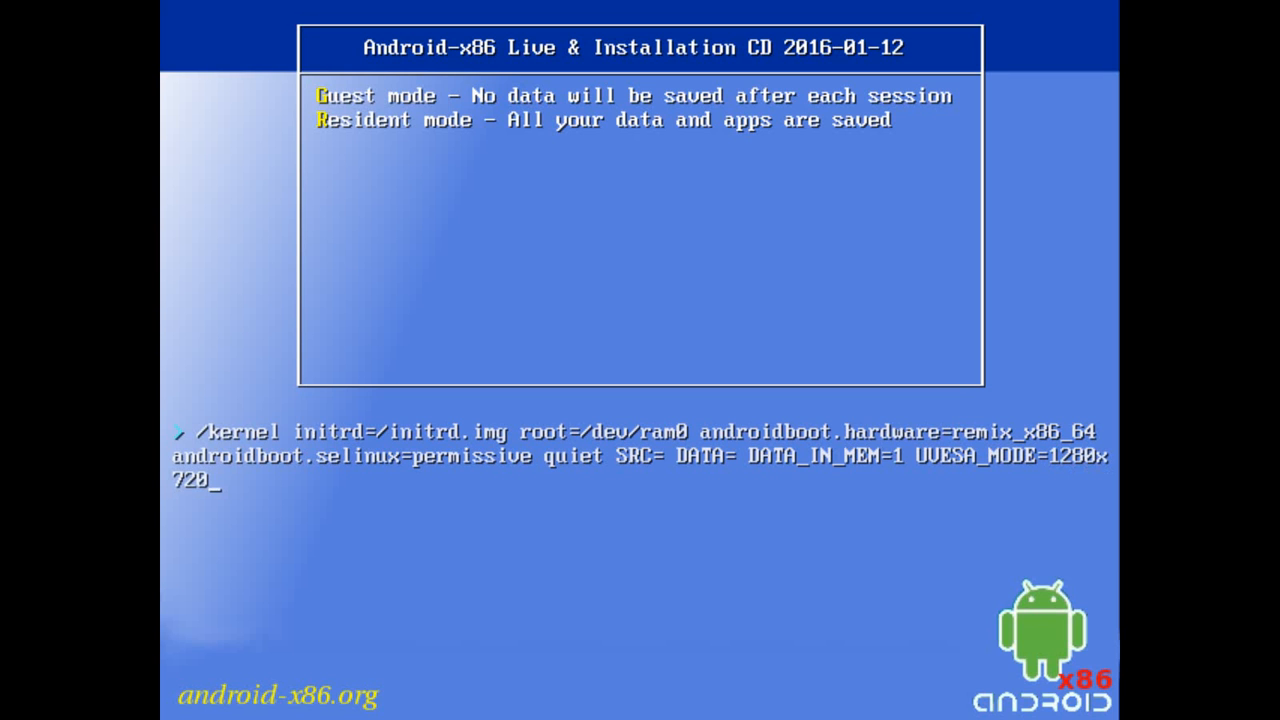
{"action": "key", "text": "Return"}
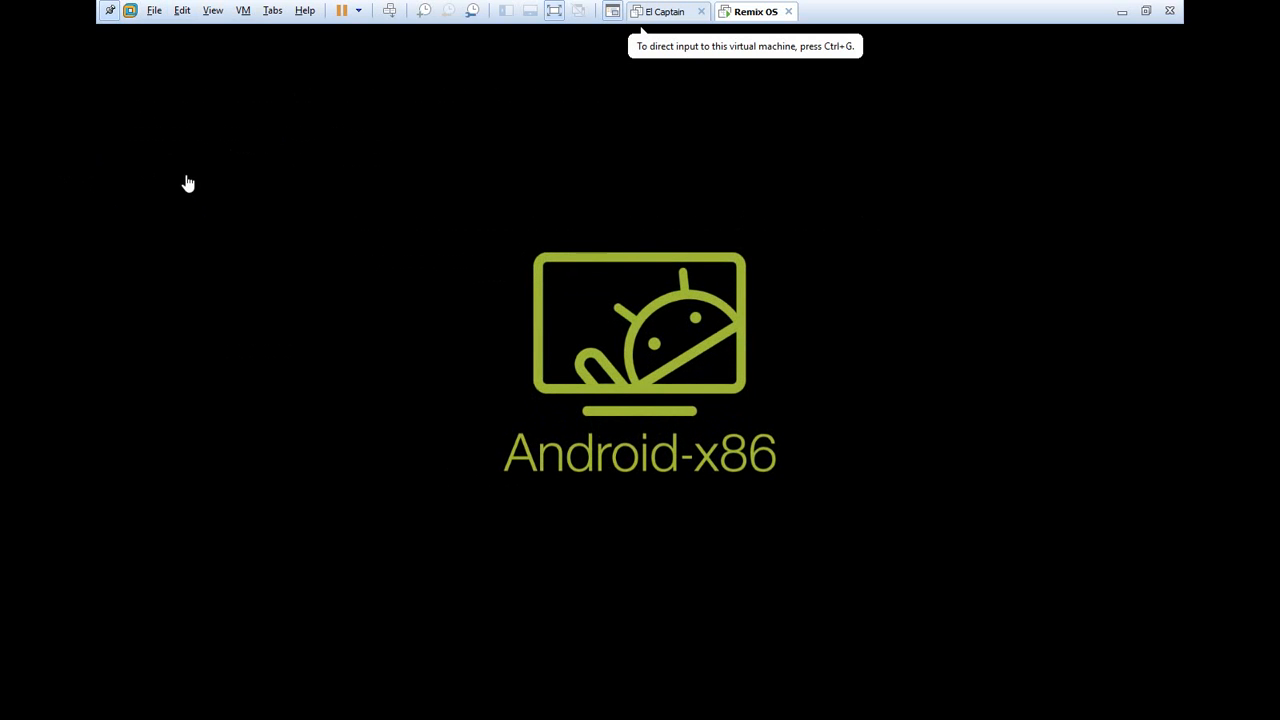
- Look through the View menu while Remix OS sits at its startup logo
{"action": "left_click", "coordinate": [212, 10]}
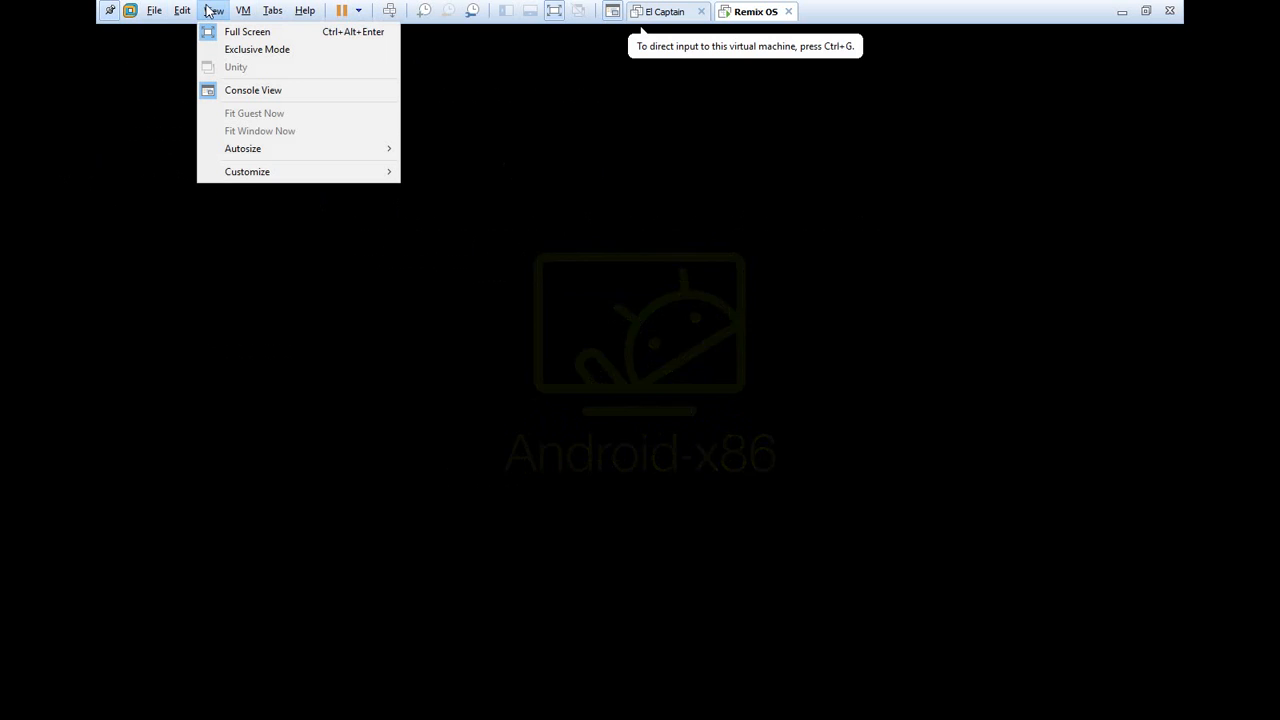
{"action": "mouse_move", "coordinate": [242, 148]}
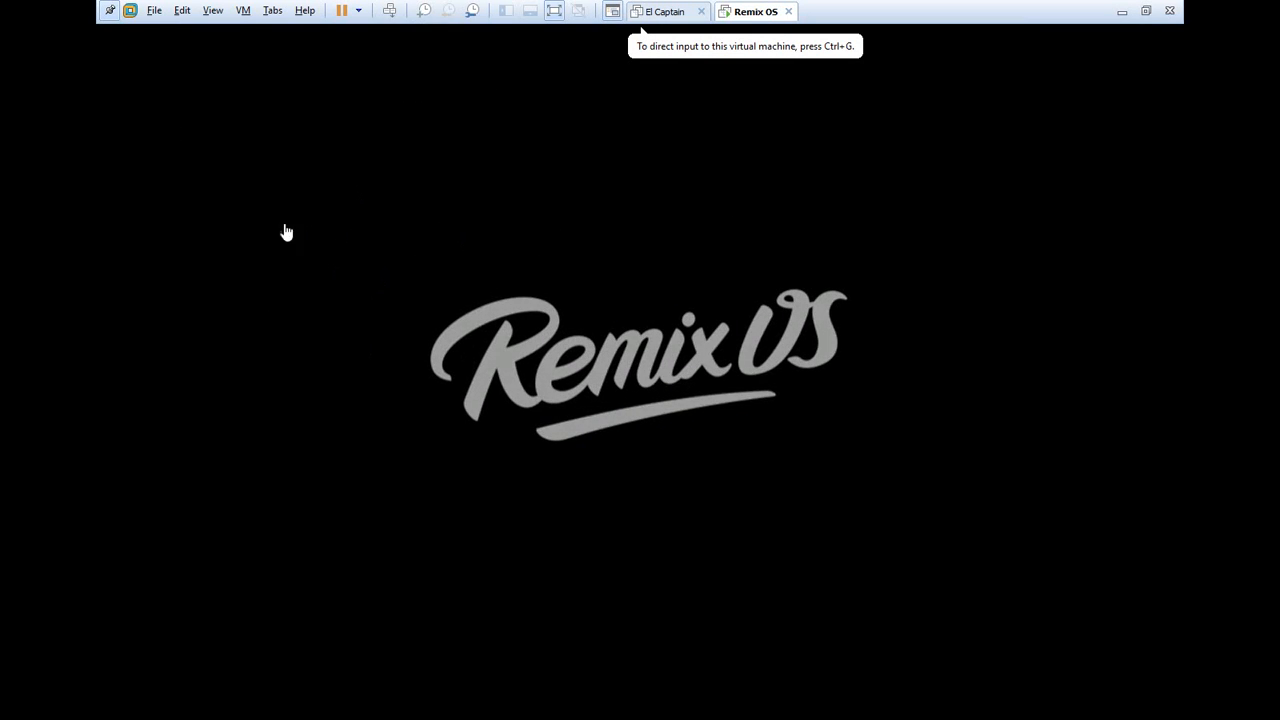
{"action": "mouse_move", "coordinate": [58, 8]}
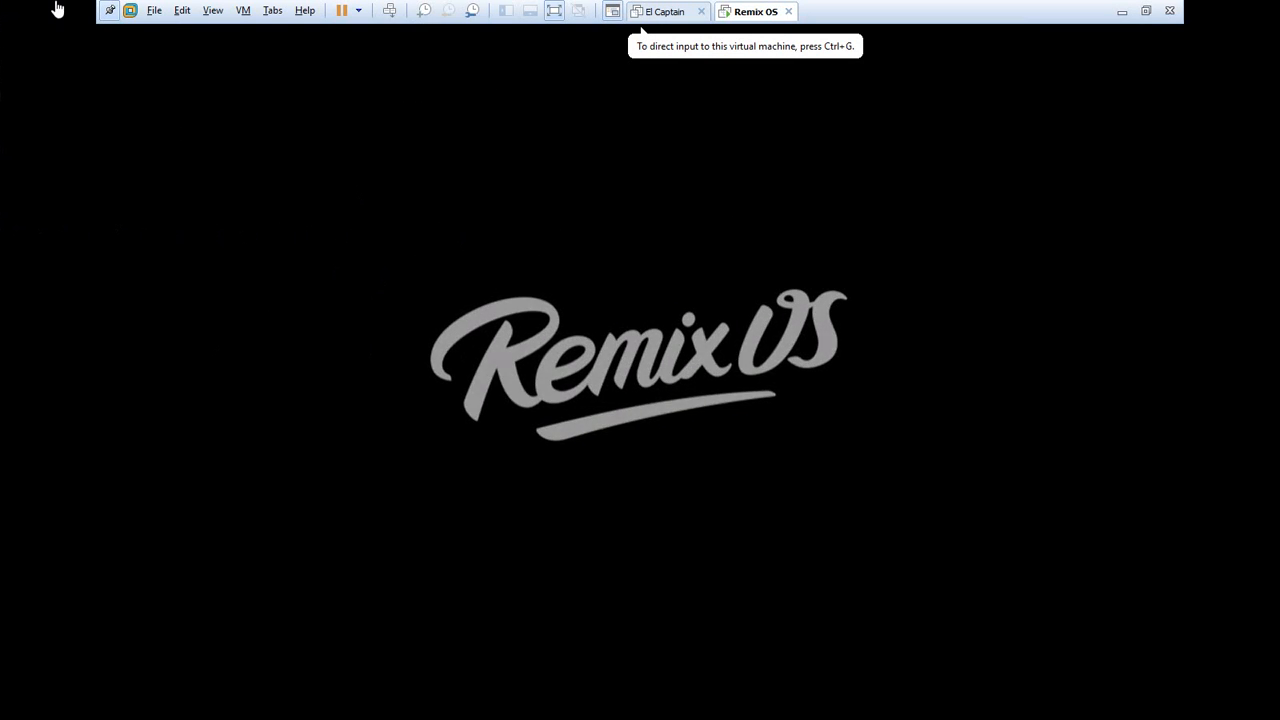
{"action": "mouse_move", "coordinate": [4, 692]}
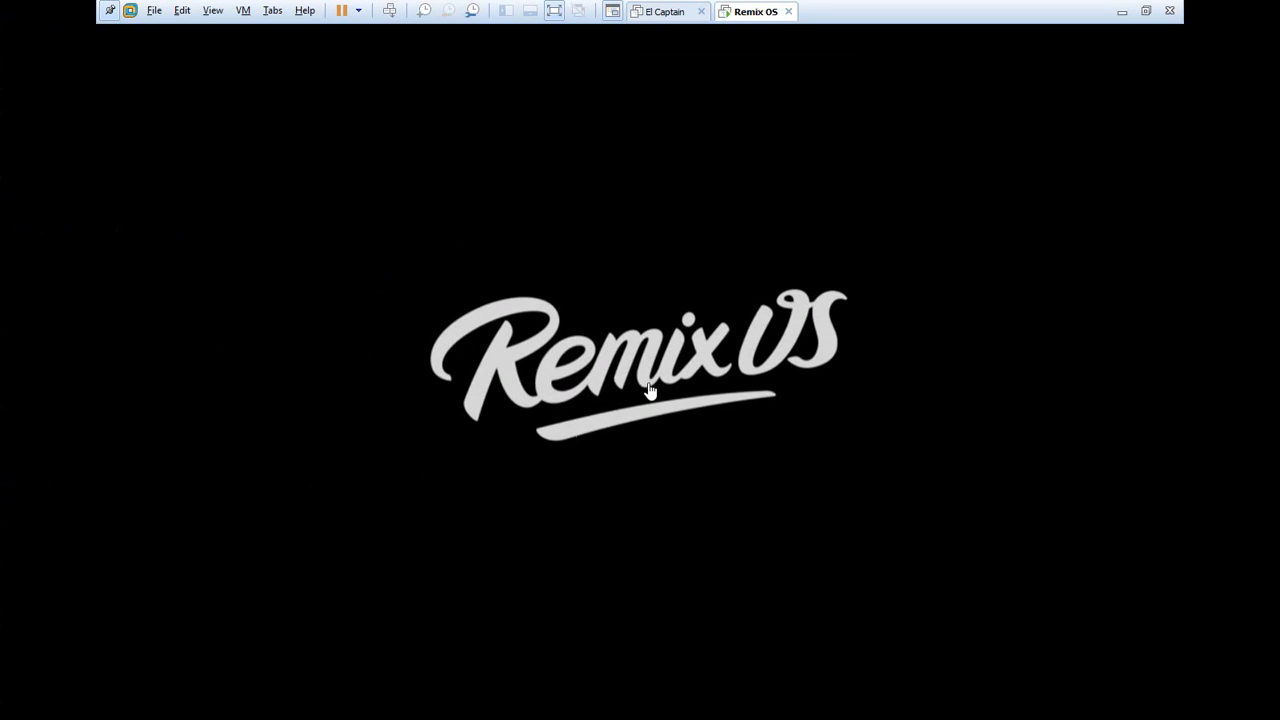
{"action": "mouse_move", "coordinate": [656, 164]}
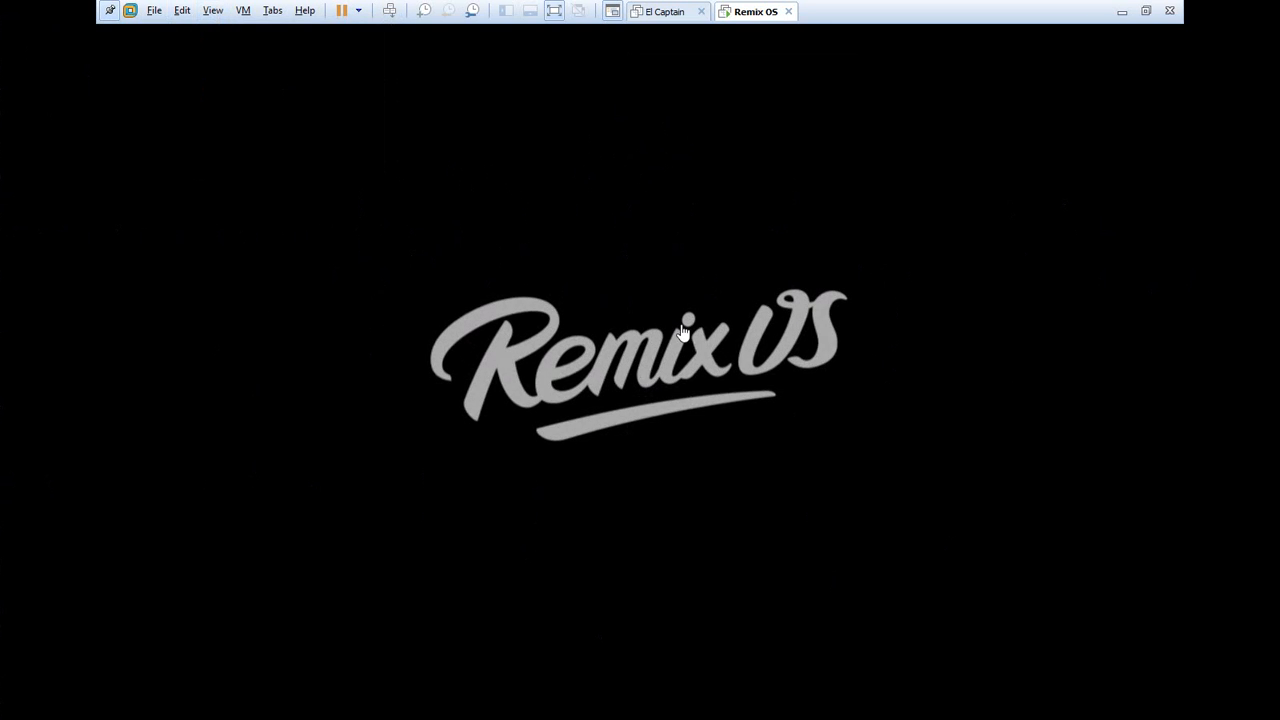
{"action": "mouse_move", "coordinate": [768, 444]}
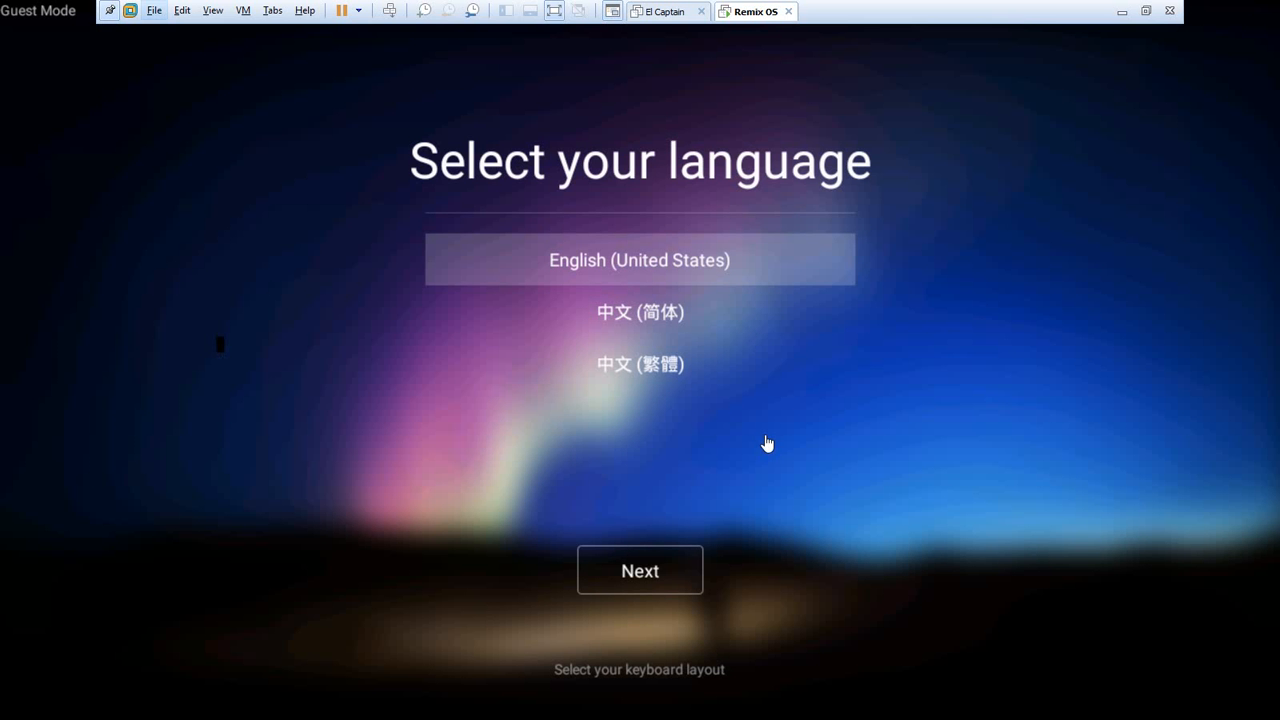
{"action": "mouse_move", "coordinate": [388, 438]}
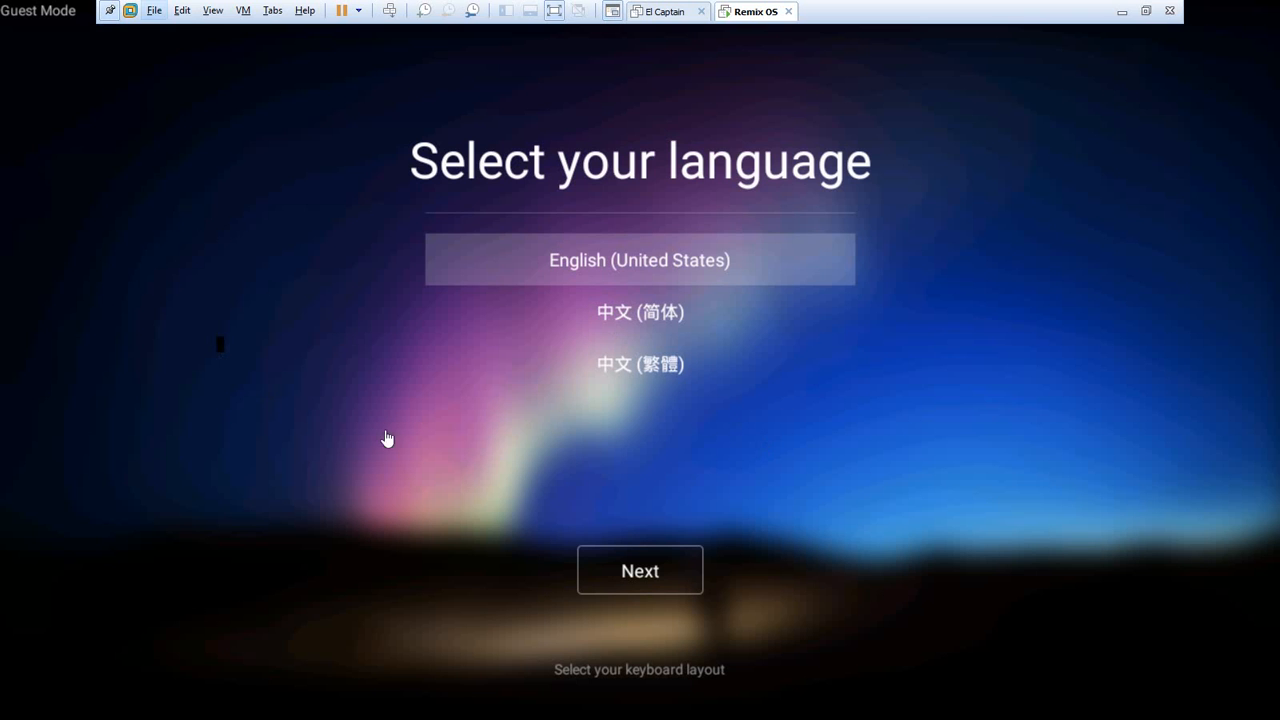
- Switch the virtual machine to Exclusive Mode from the View menu
{"action": "left_click", "coordinate": [212, 10]}
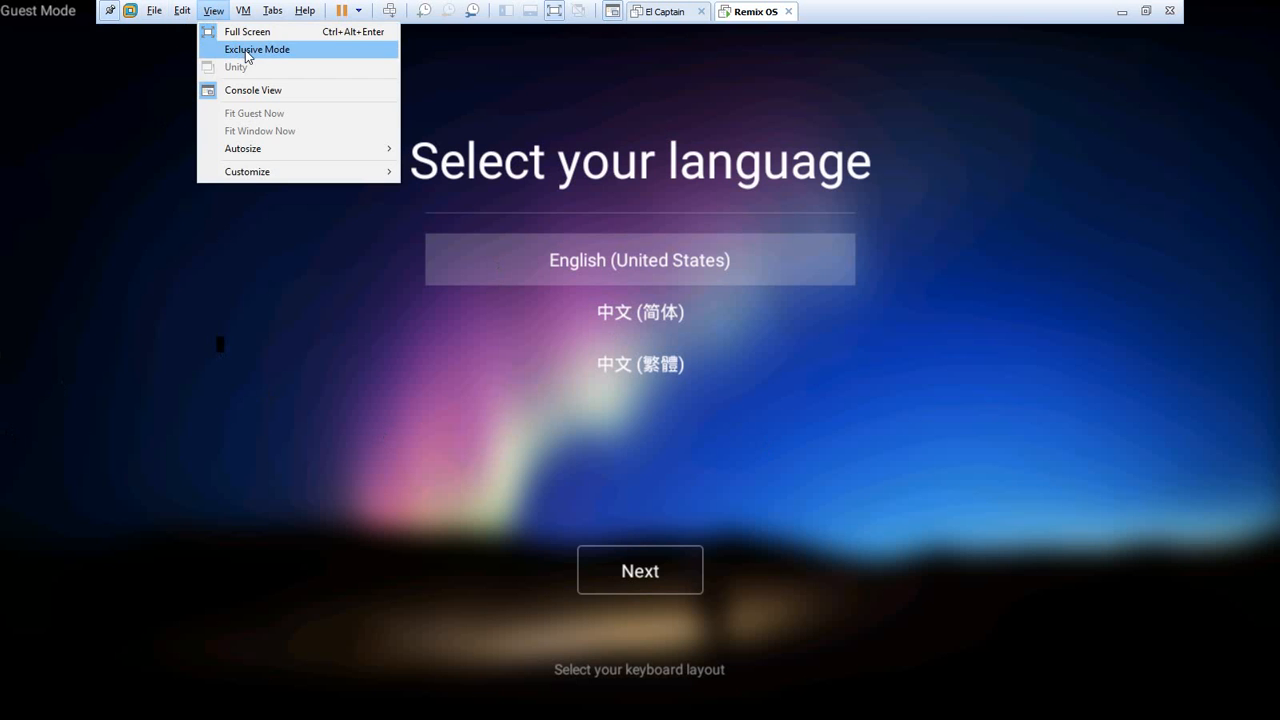
{"action": "left_click", "coordinate": [256, 48]}
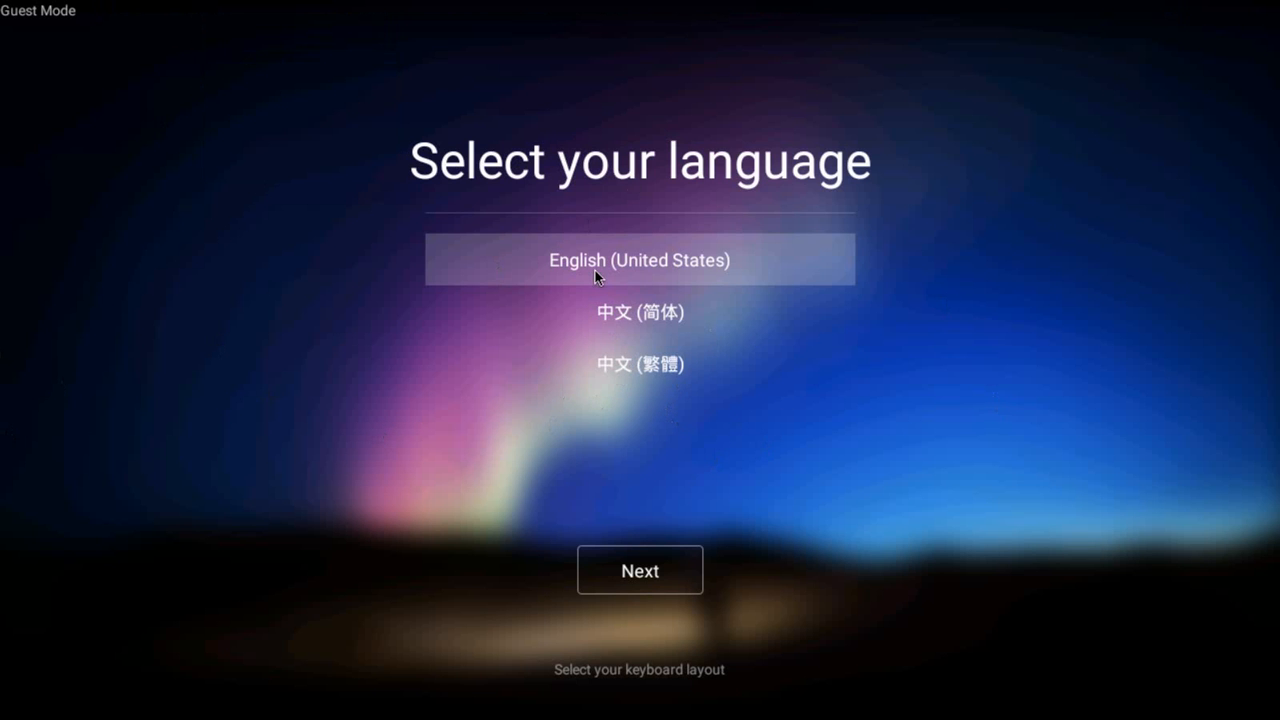
- Finish Remix OS setup in English (United States), accepting the agreement and reaching the desktop
{"action": "left_click", "coordinate": [640, 568]}
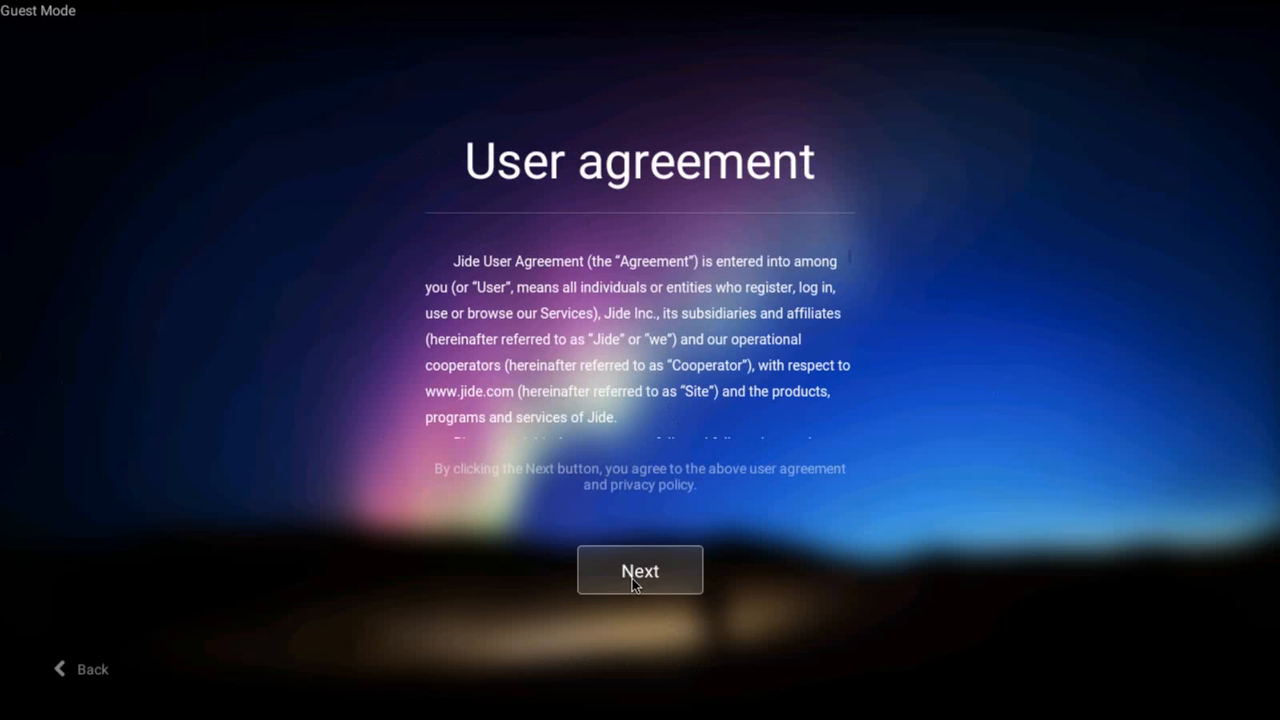
{"action": "left_click", "coordinate": [640, 570]}
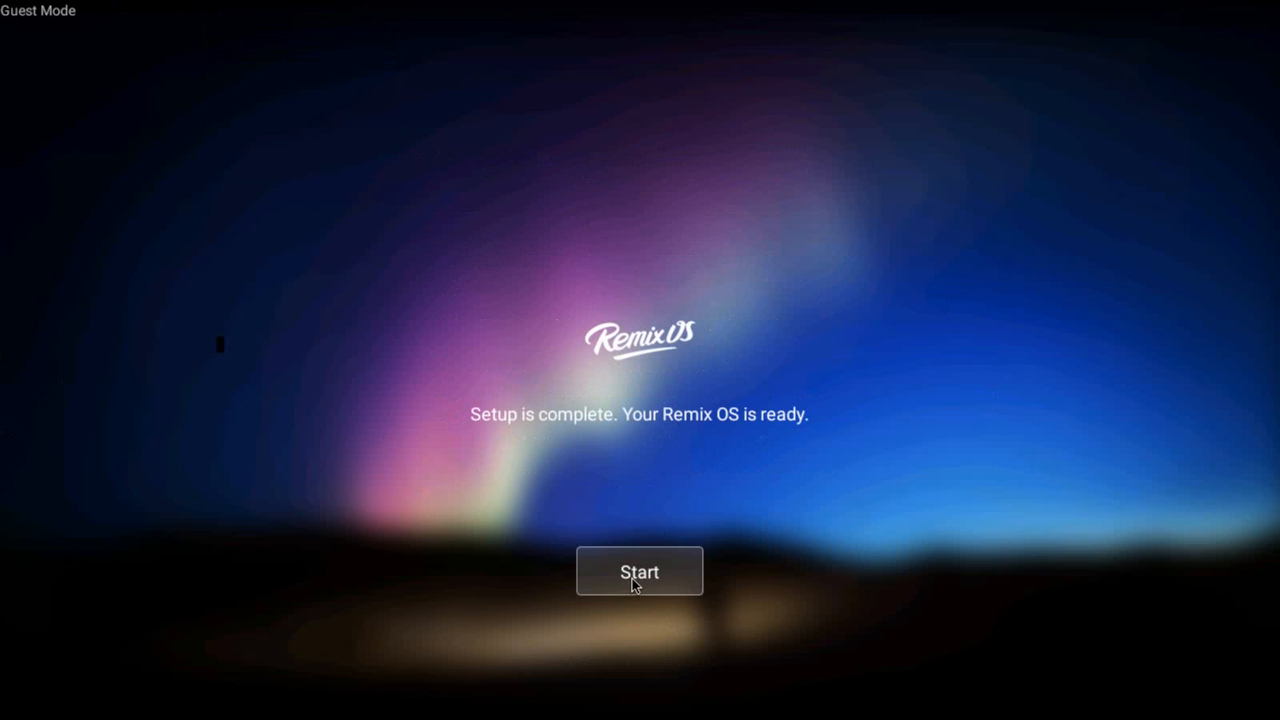
{"action": "left_click", "coordinate": [640, 572]}
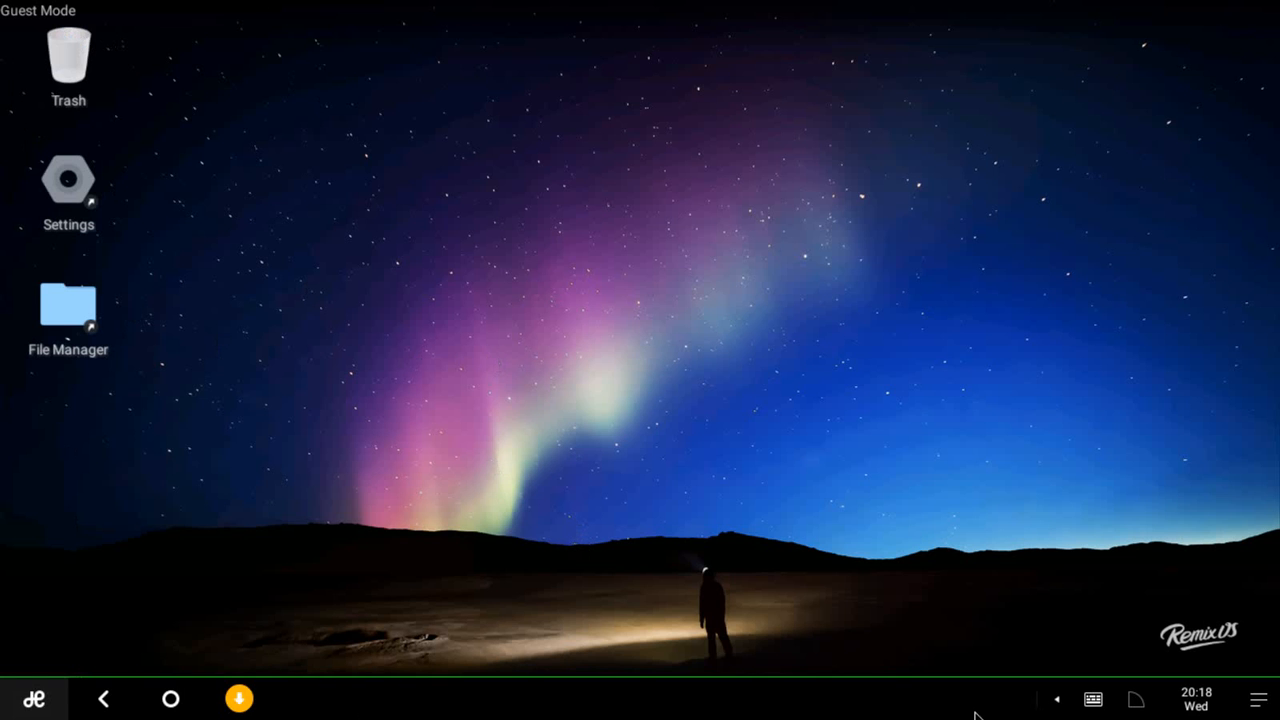
{"action": "mouse_move", "coordinate": [132, 192]}
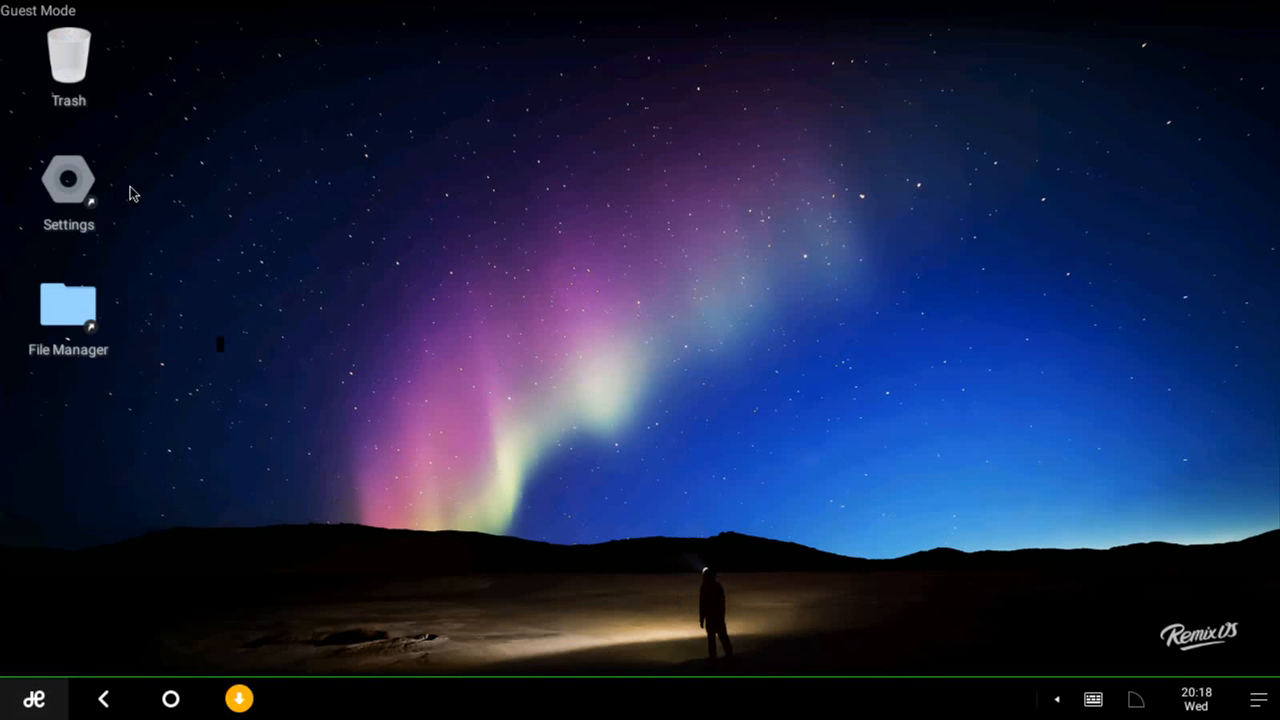
{"action": "mouse_move", "coordinate": [276, 418]}
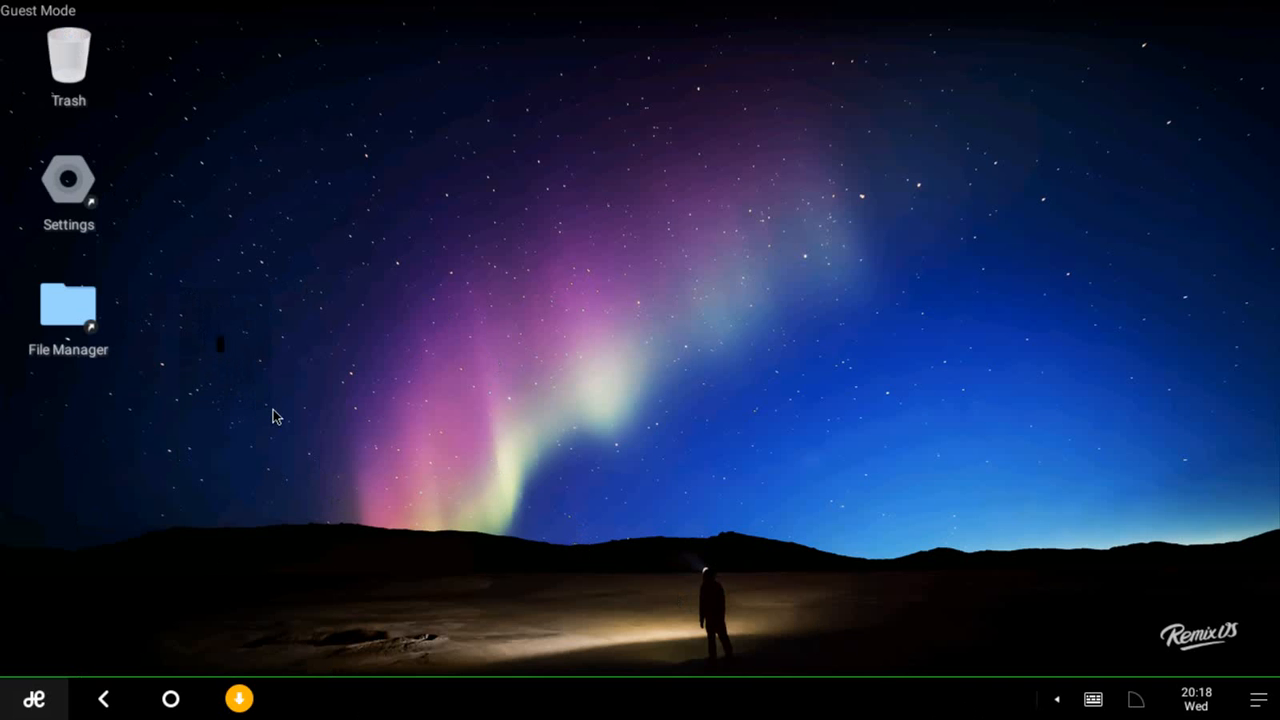
{"action": "mouse_move", "coordinate": [318, 448]}
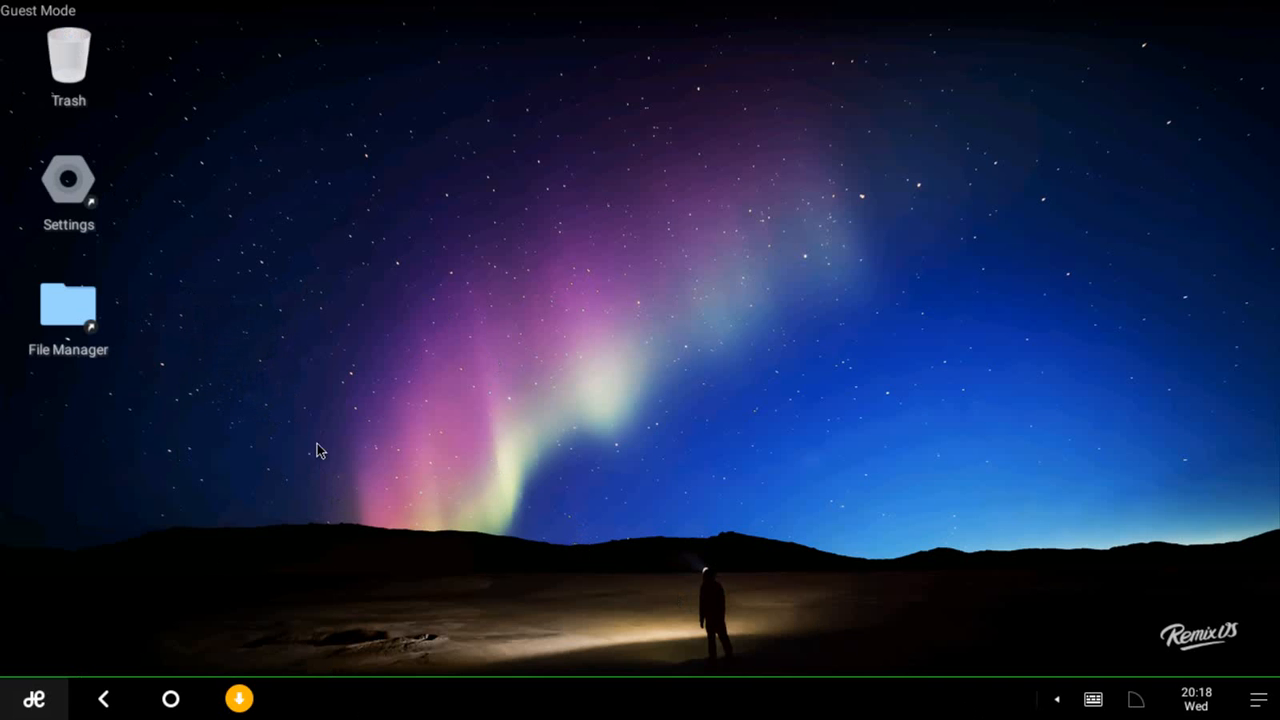
{"action": "mouse_move", "coordinate": [138, 712]}
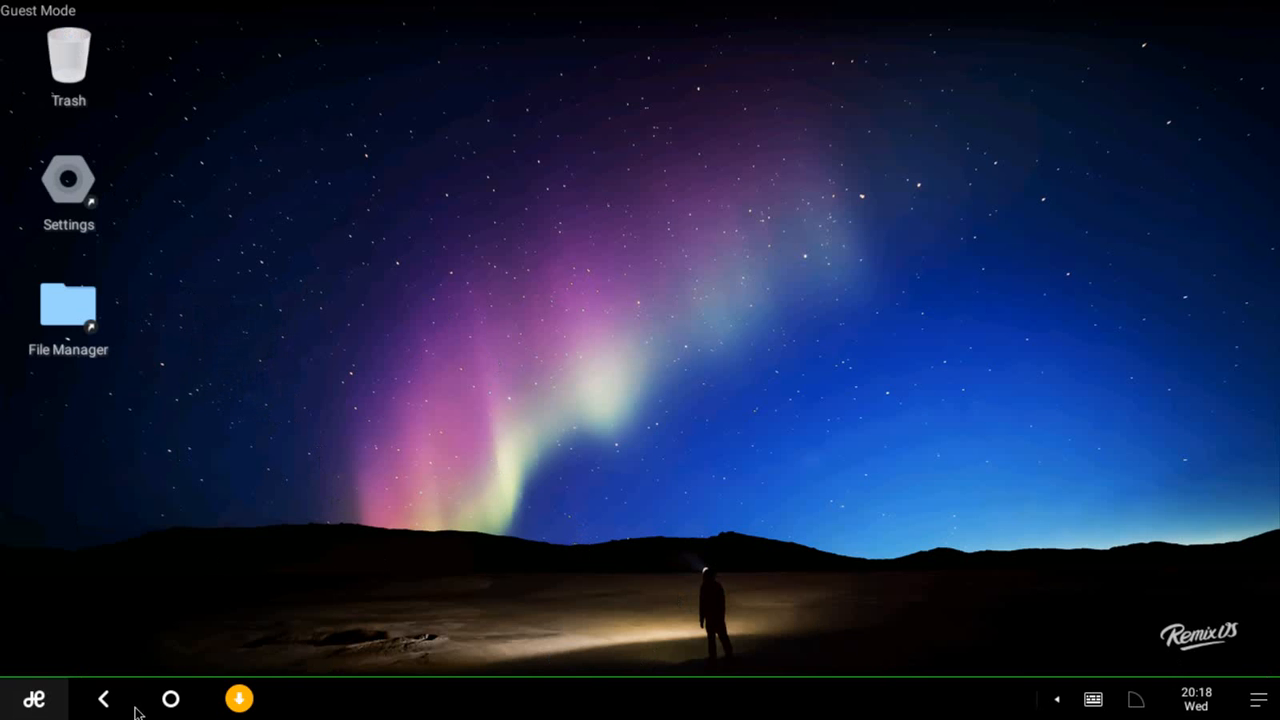
{"action": "mouse_move", "coordinate": [408, 716]}
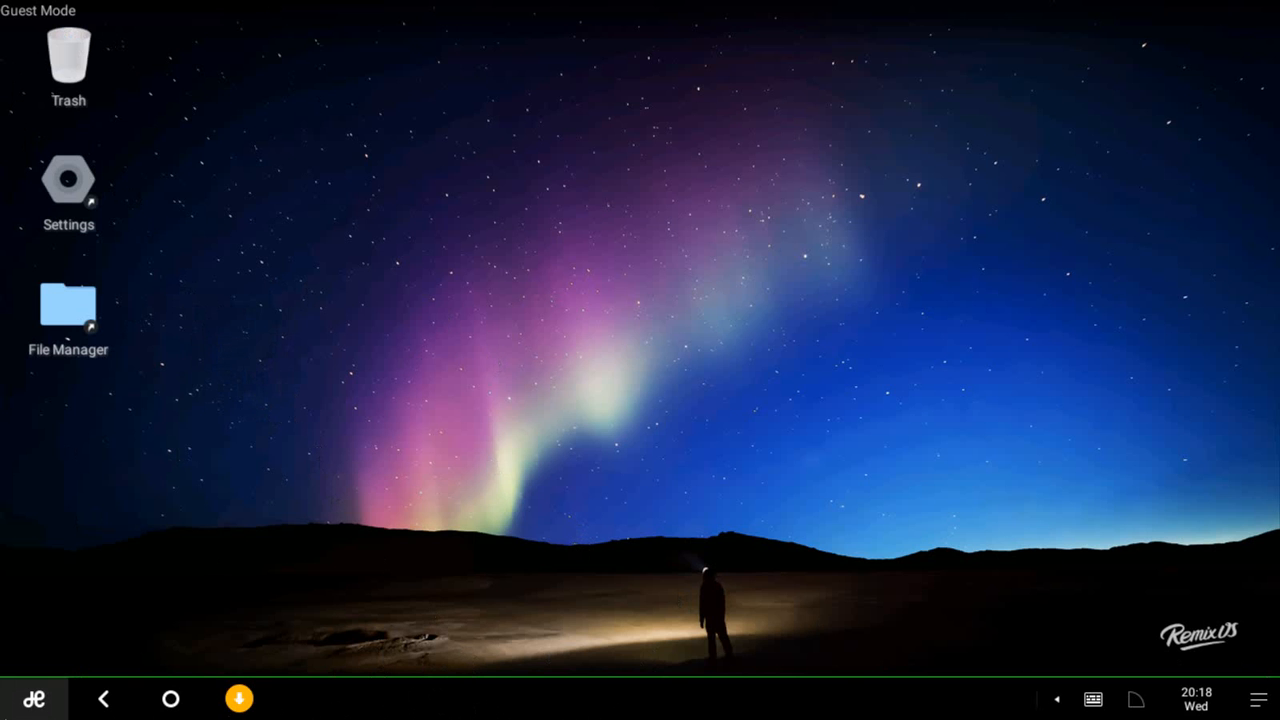
- Launch the Browser app from the Remix OS app launcher
{"action": "left_click", "coordinate": [32, 698]}
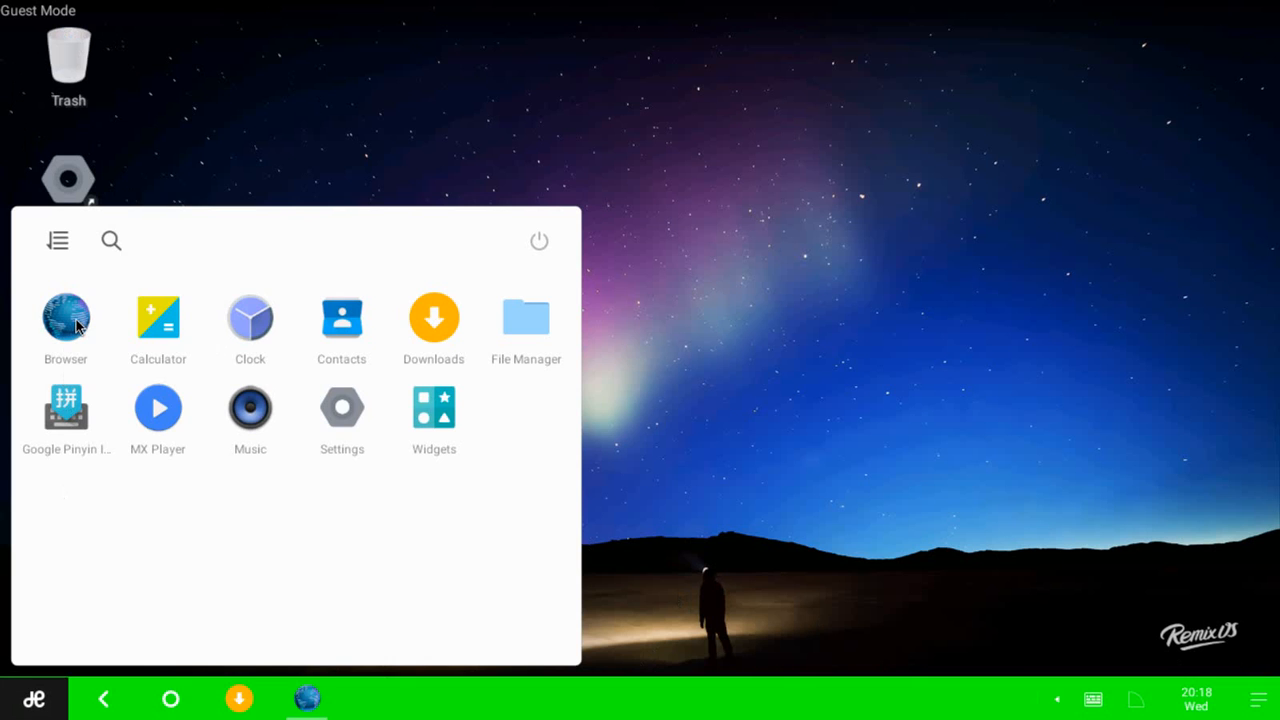
{"action": "left_click", "coordinate": [64, 318]}
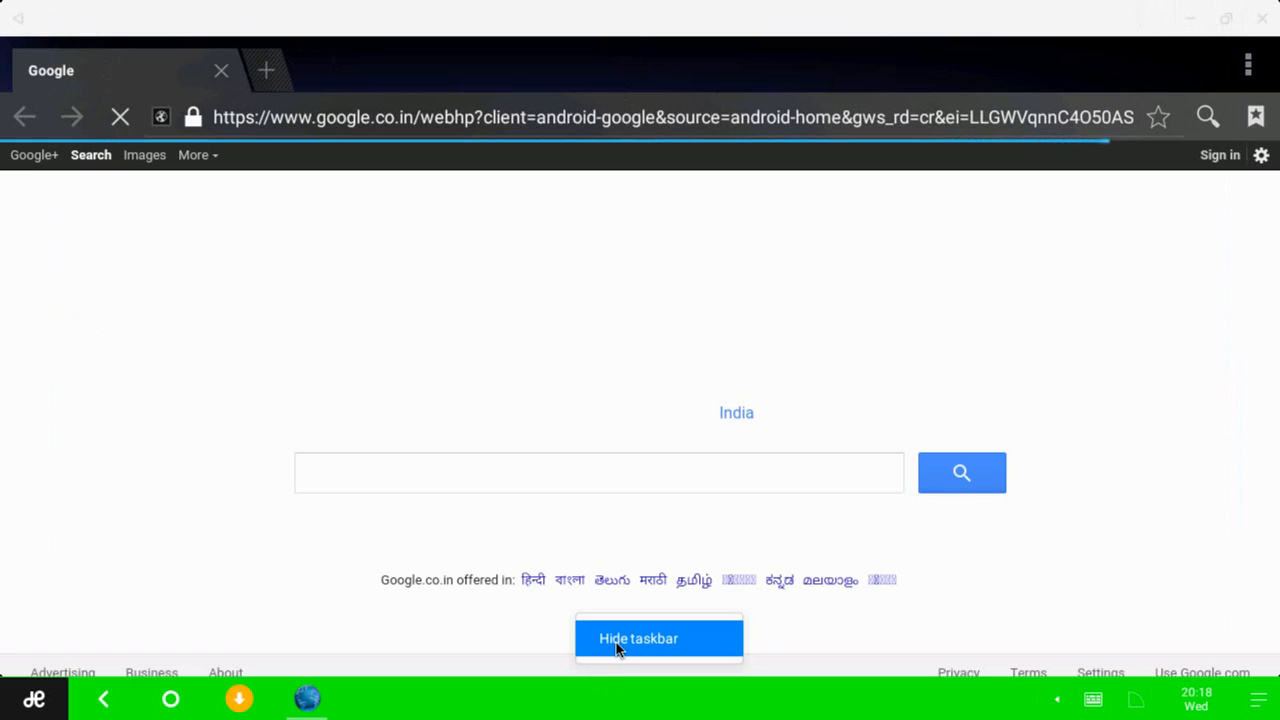
- Hide the Remix OS taskbar, decline the location and Google app prompts, and close Browser
{"action": "left_click", "coordinate": [658, 638]}
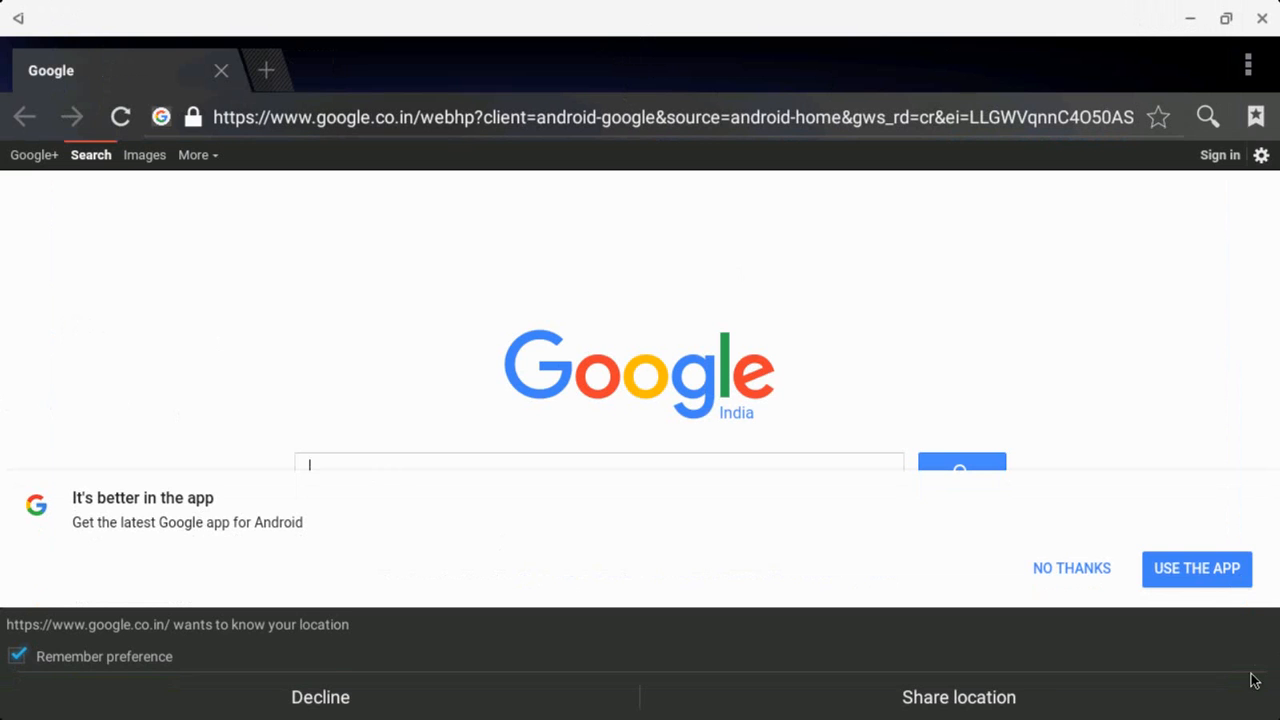
{"action": "mouse_move", "coordinate": [320, 704]}
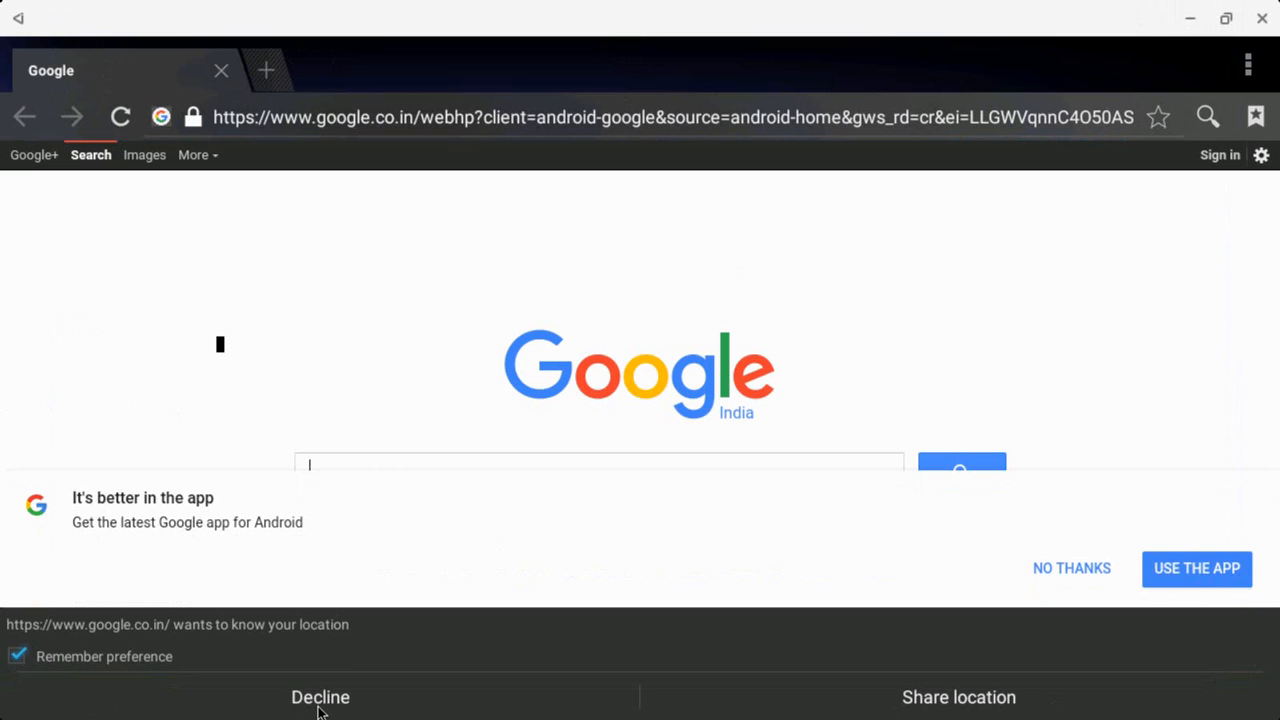
{"action": "left_click", "coordinate": [320, 696]}
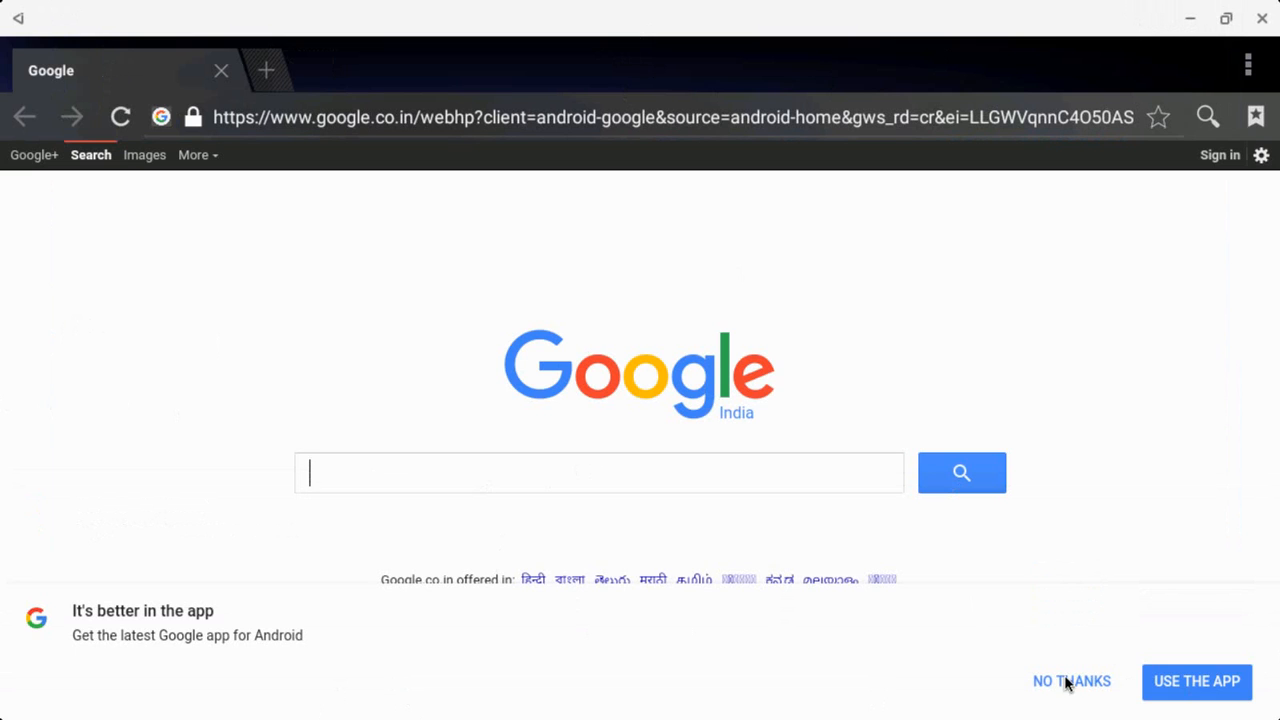
{"action": "left_click", "coordinate": [1072, 680]}
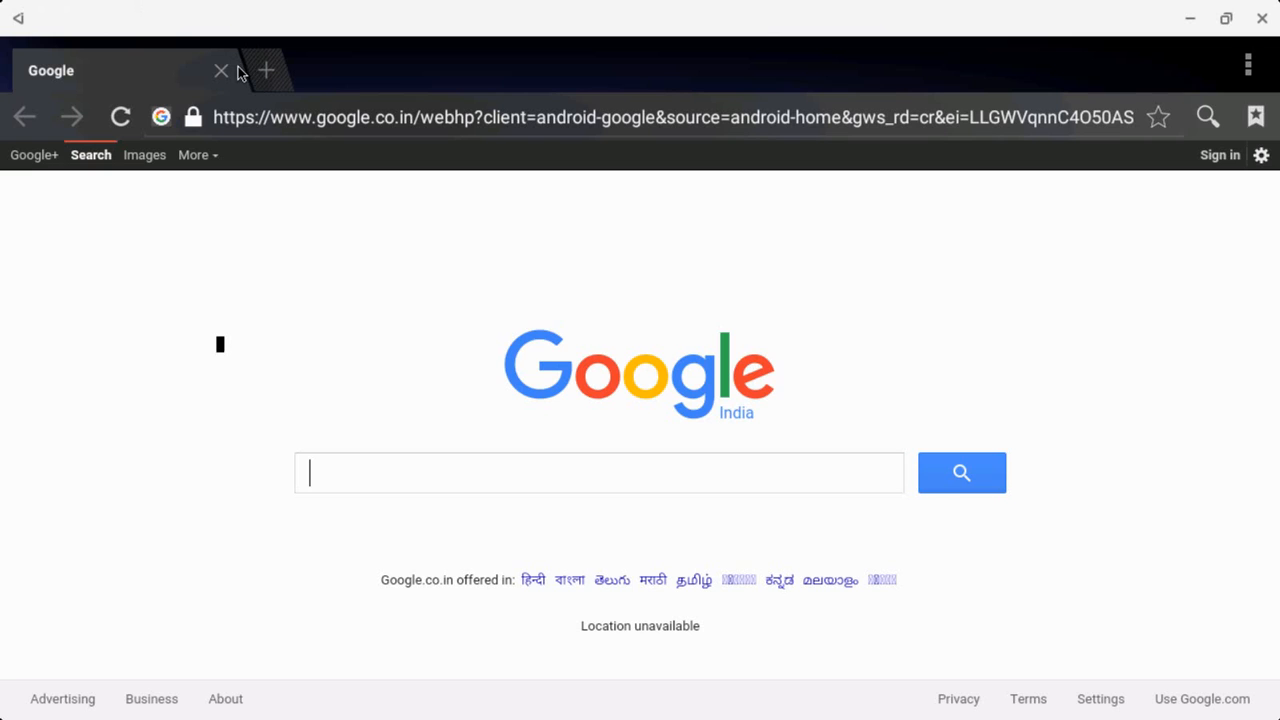
{"action": "left_click", "coordinate": [220, 70]}
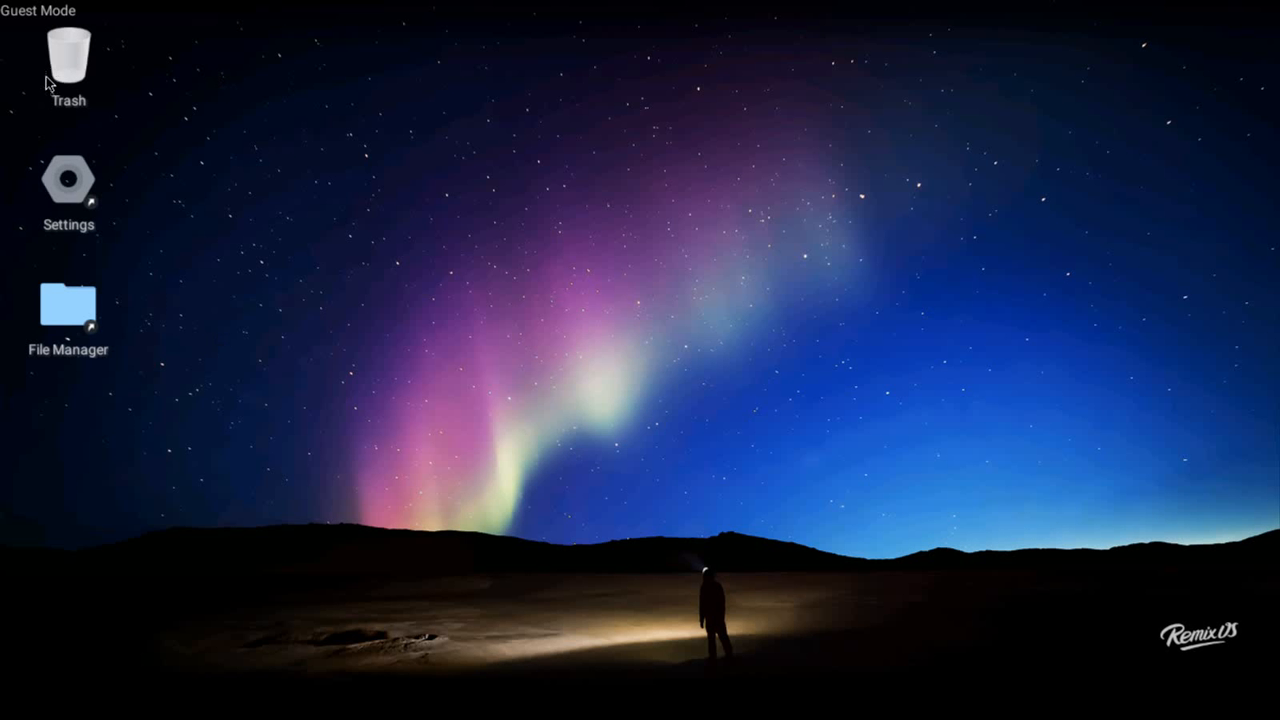
{"action": "double_click", "coordinate": [68, 180]}
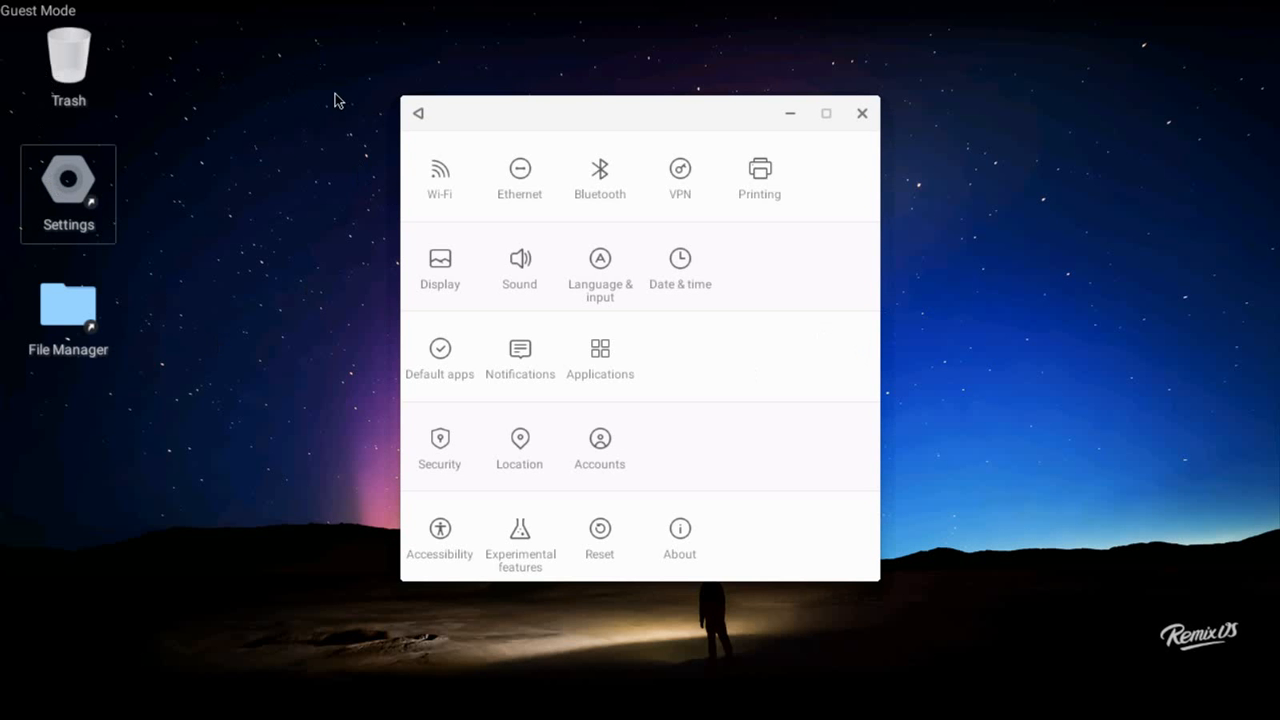
{"action": "mouse_move", "coordinate": [836, 248]}
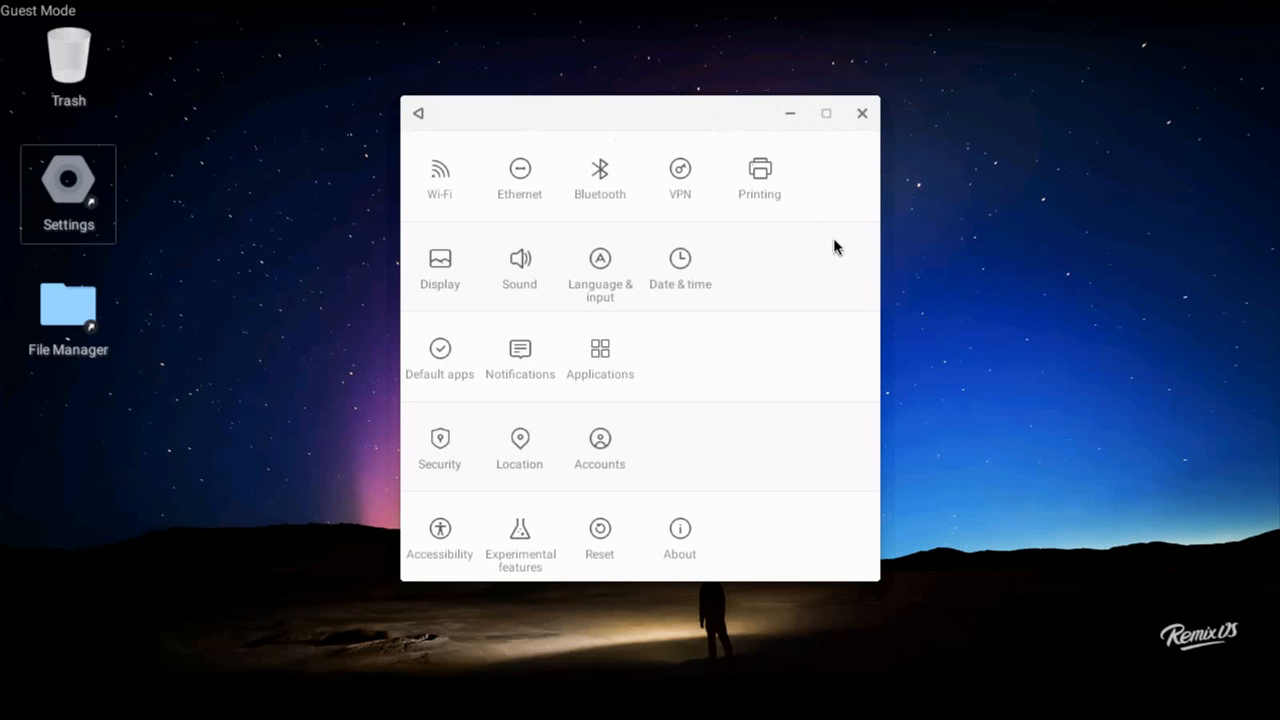
{"action": "left_click", "coordinate": [860, 112]}
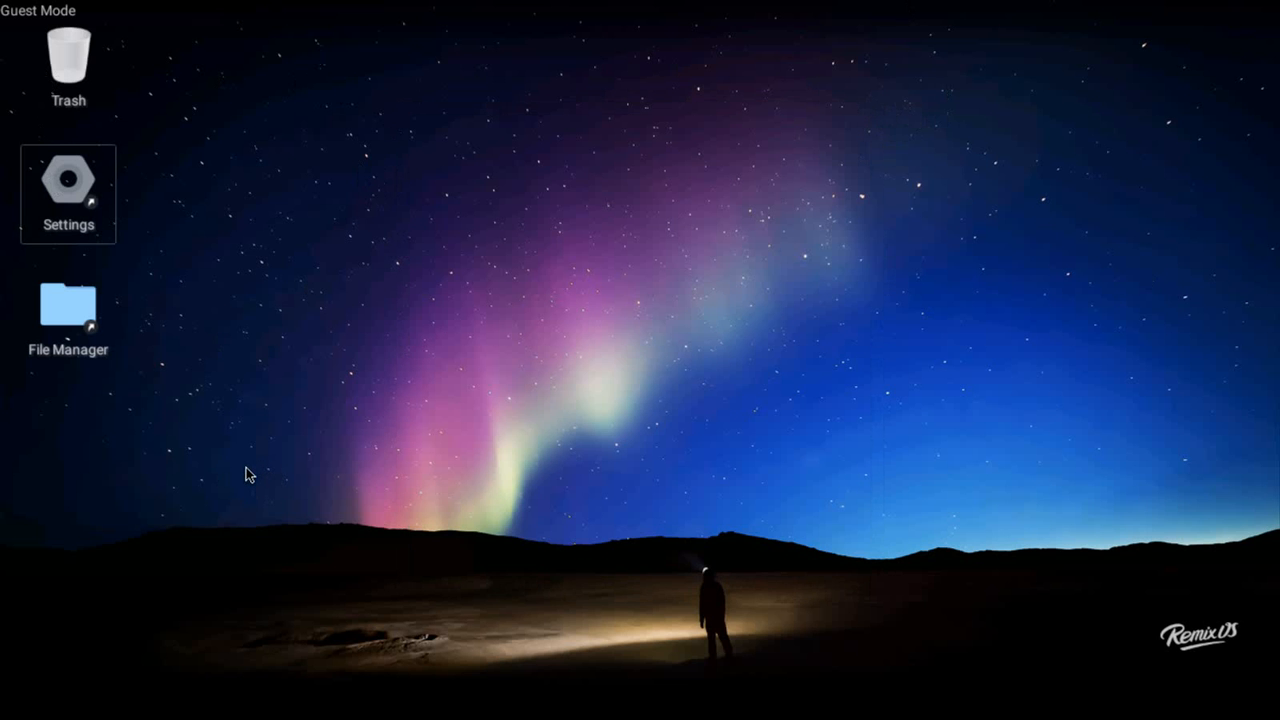